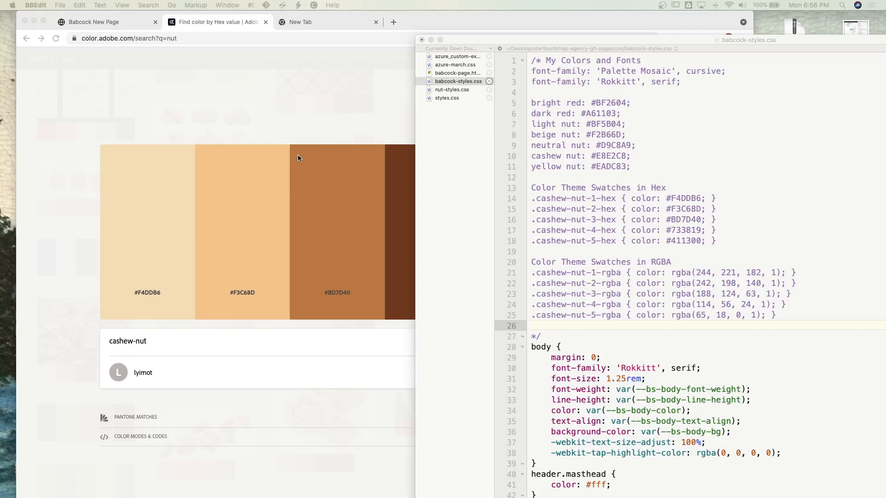
pyautogui.moveTo(279, 16)
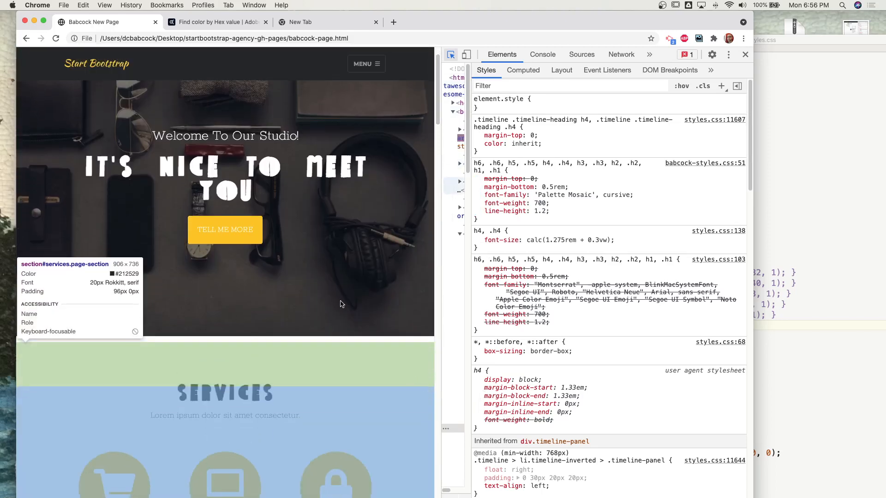
pyautogui.moveTo(371, 136)
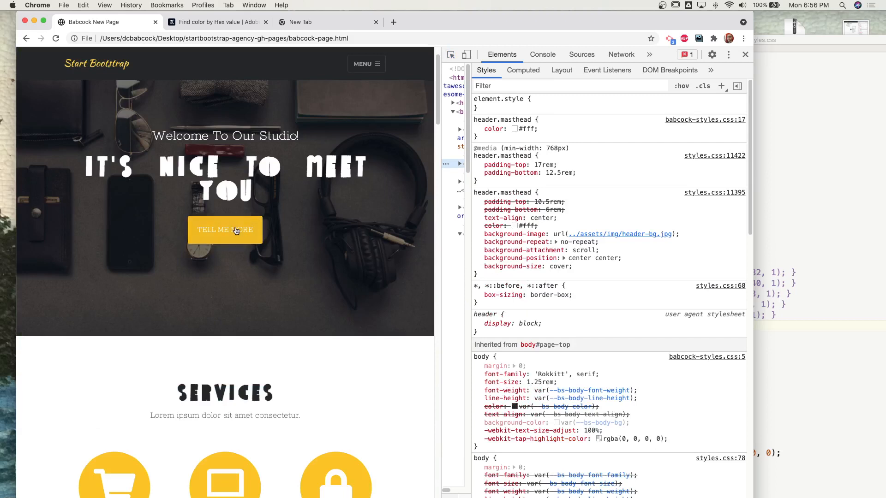
pyautogui.moveTo(304, 213)
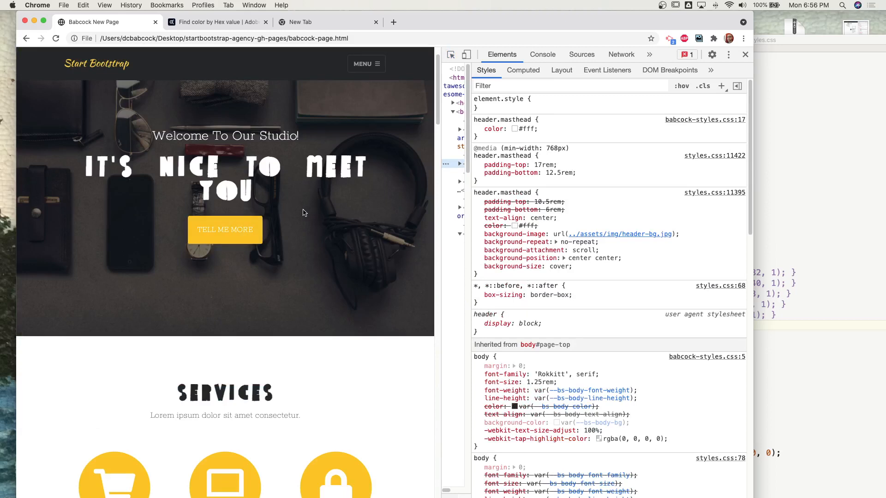
pyautogui.moveTo(302, 234)
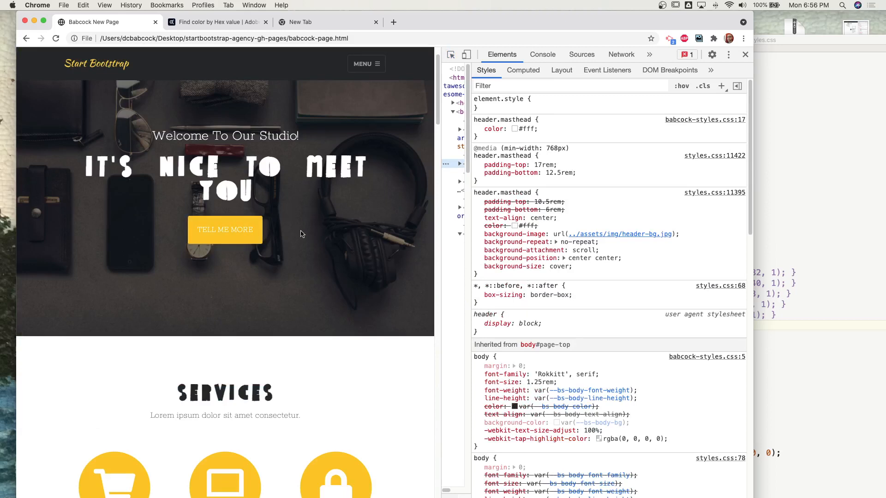
pyautogui.moveTo(273, 238)
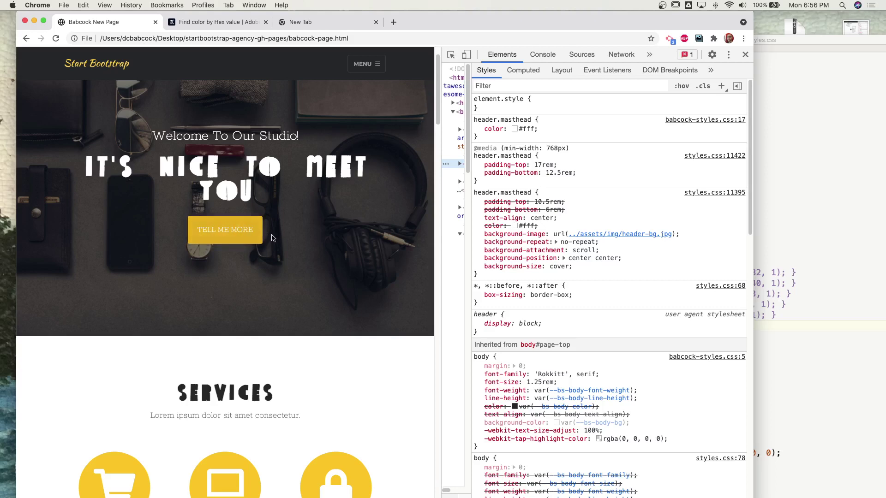
pyautogui.moveTo(328, 258)
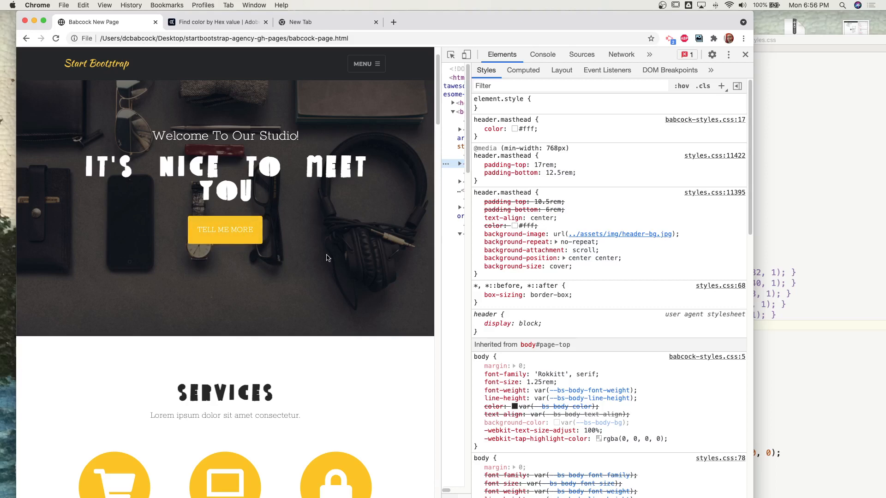
# Step: Scroll through the Styles pane to review the header.masthead rules from babcock-styles.css and styles.css
pyautogui.scroll(-3)
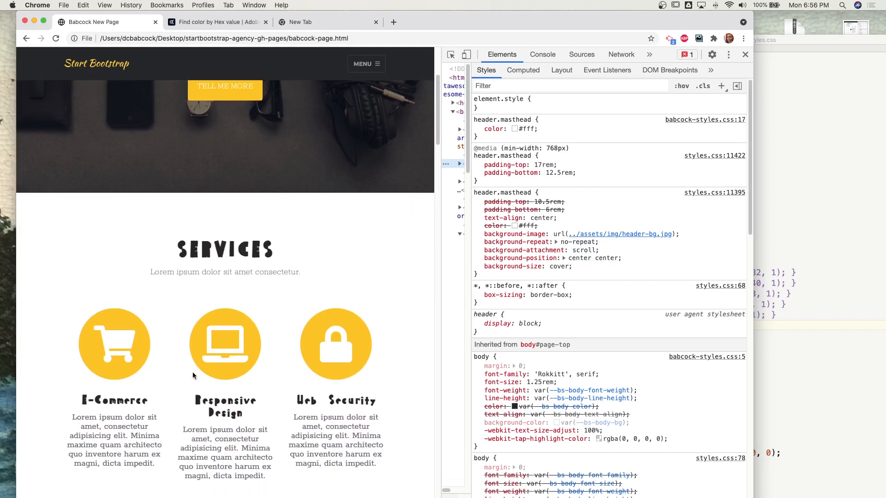
pyautogui.scroll(-3)
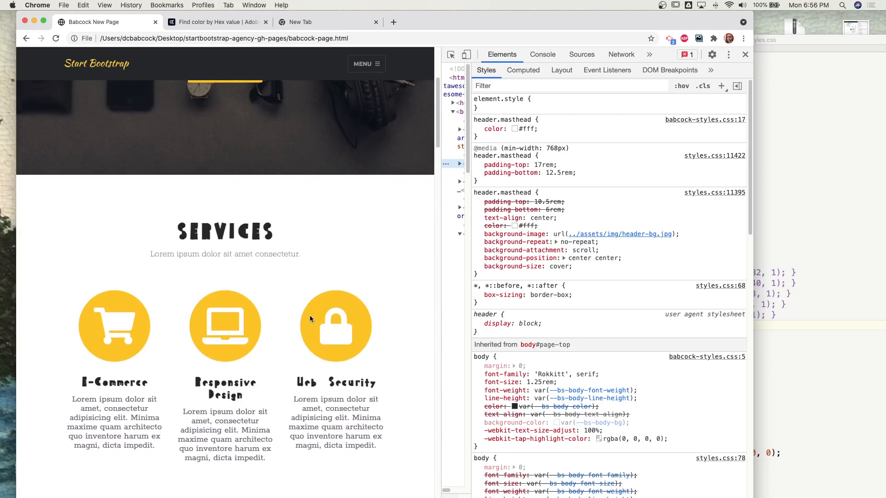
pyautogui.scroll(-3)
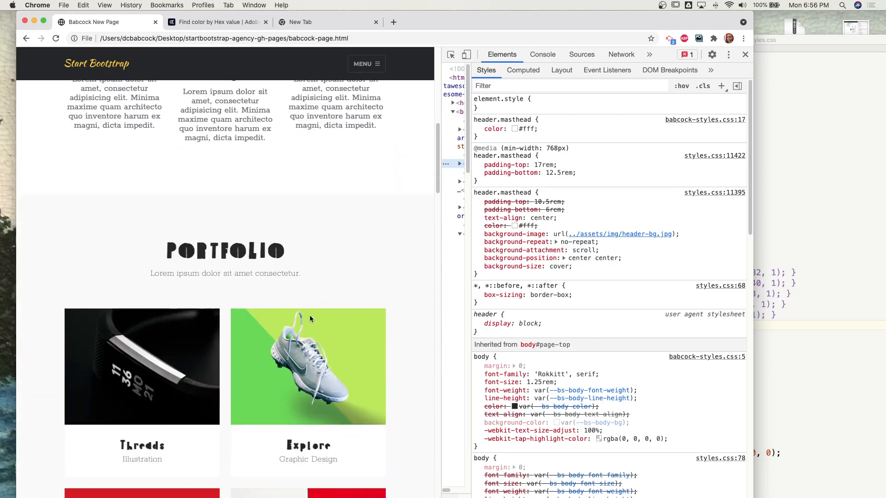
pyautogui.scroll(-3)
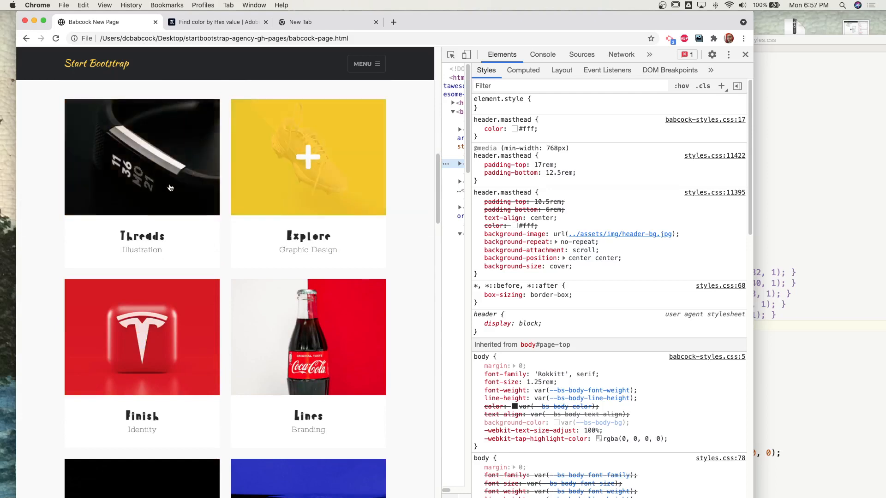
pyautogui.scroll(-3)
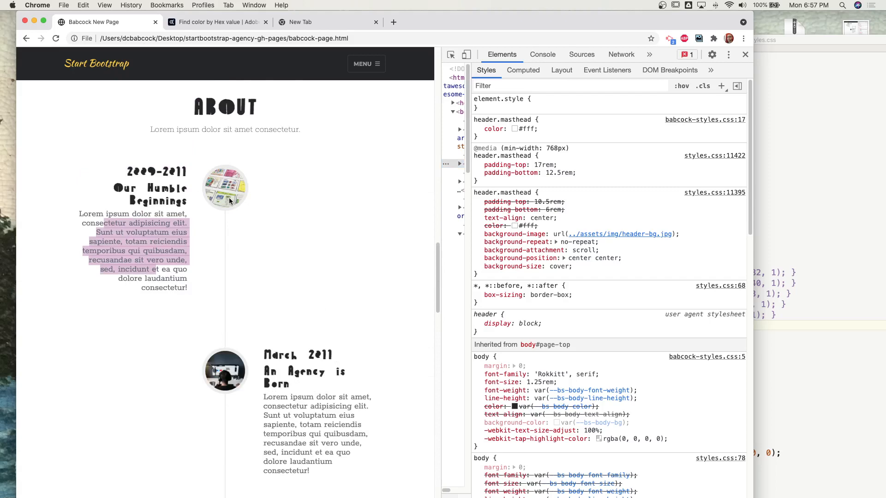
pyautogui.scroll(-3)
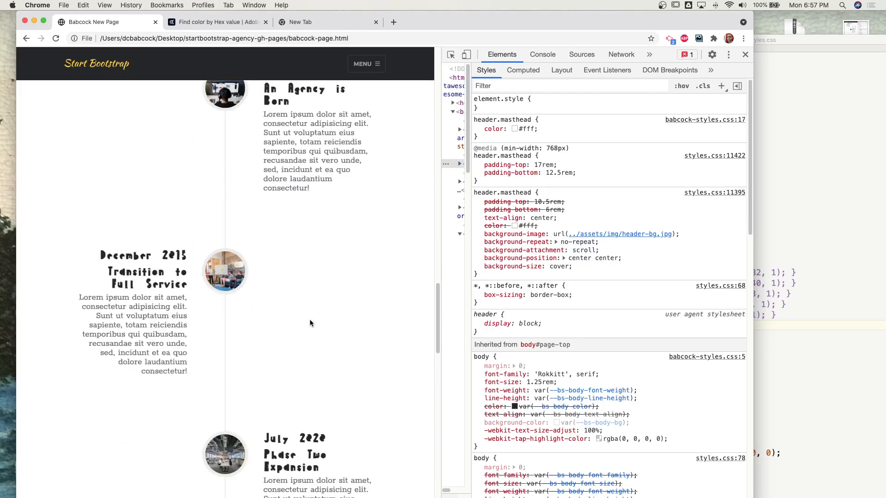
pyautogui.scroll(-3)
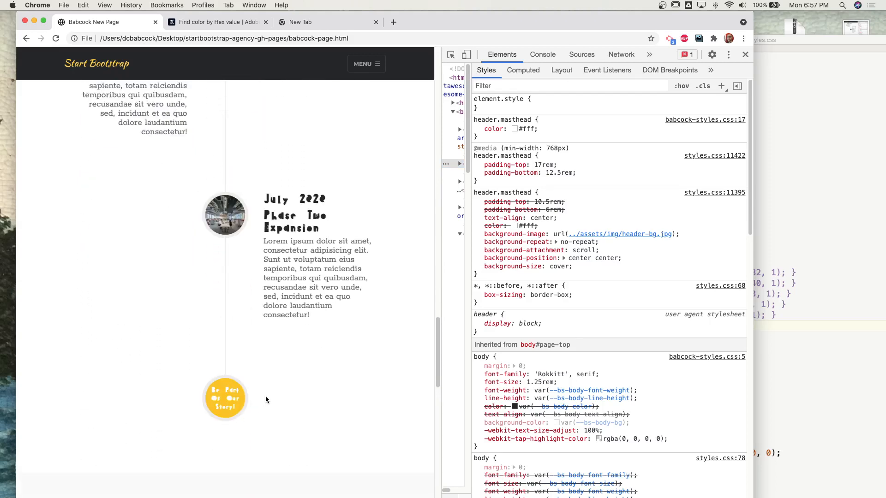
pyautogui.scroll(-3)
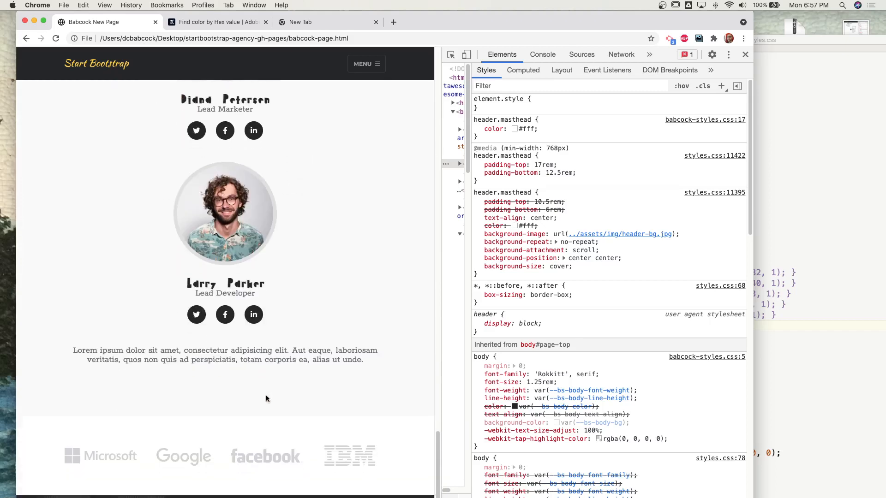
pyautogui.scroll(-3)
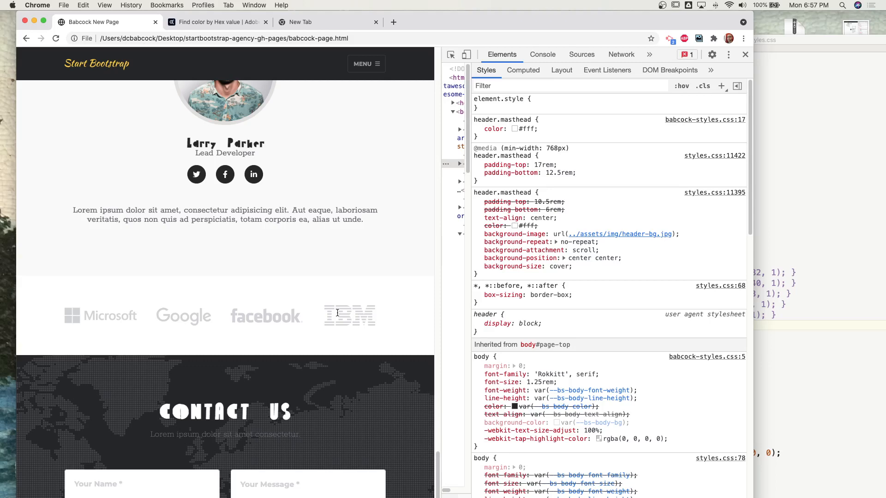
pyautogui.scroll(3)
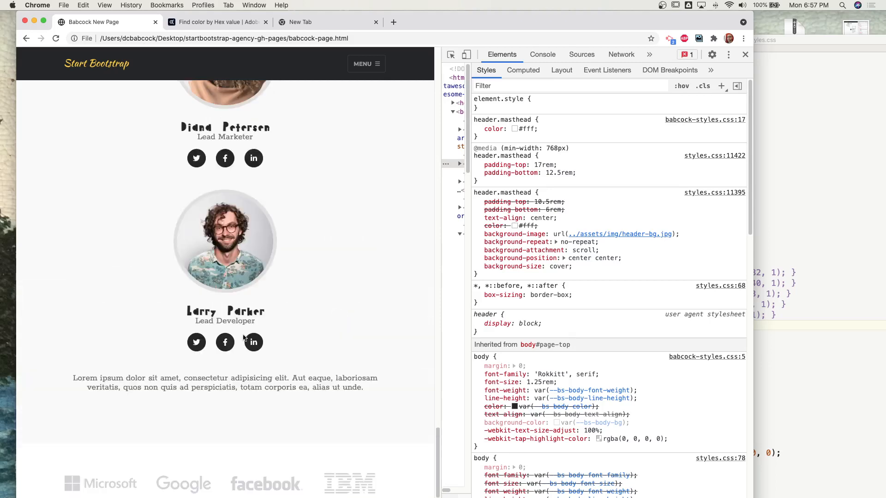
pyautogui.moveTo(196, 343)
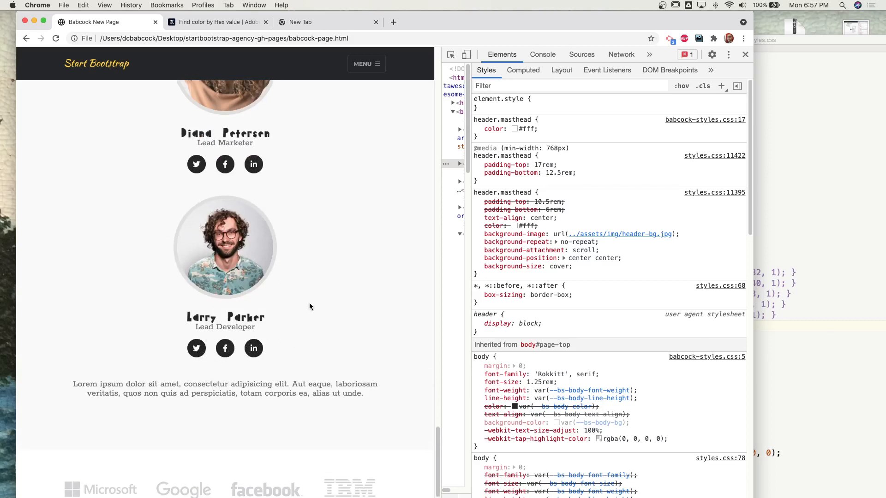
pyautogui.scroll(3)
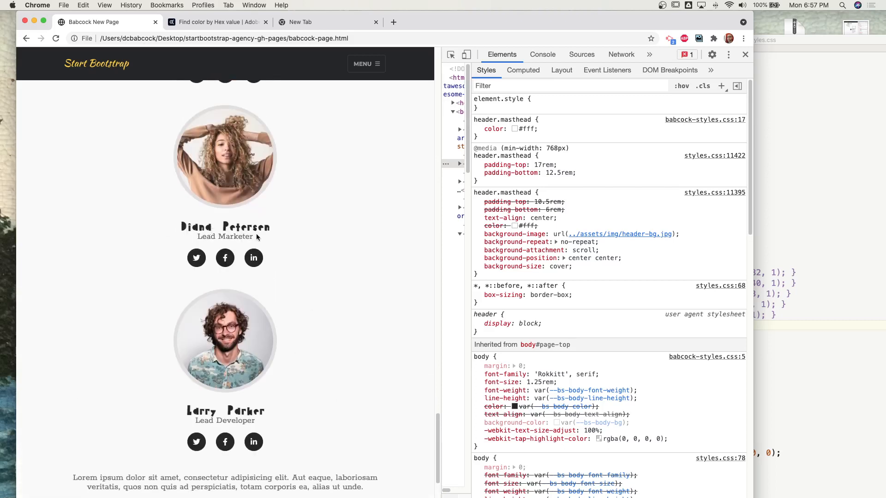
pyautogui.scroll(3)
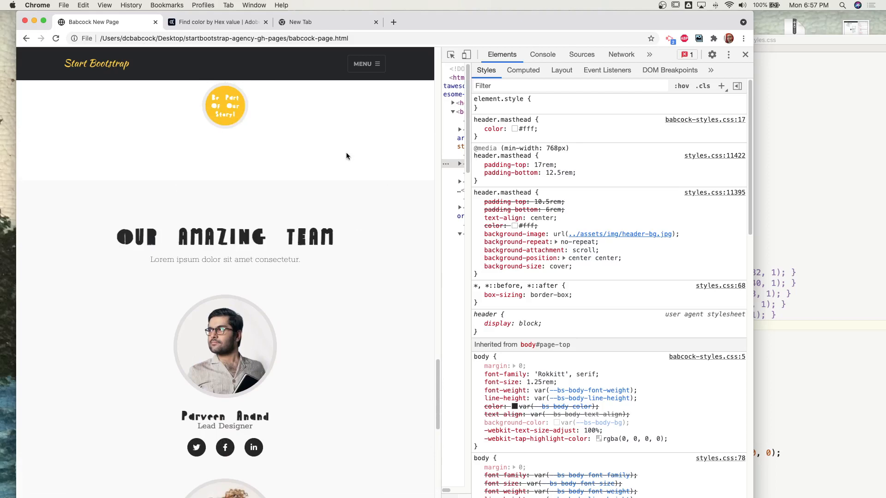
pyautogui.scroll(3)
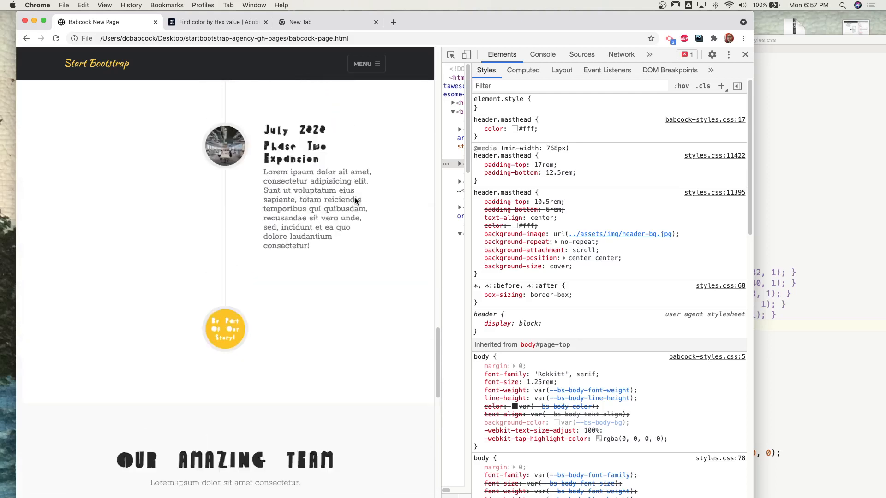
pyautogui.scroll(-3)
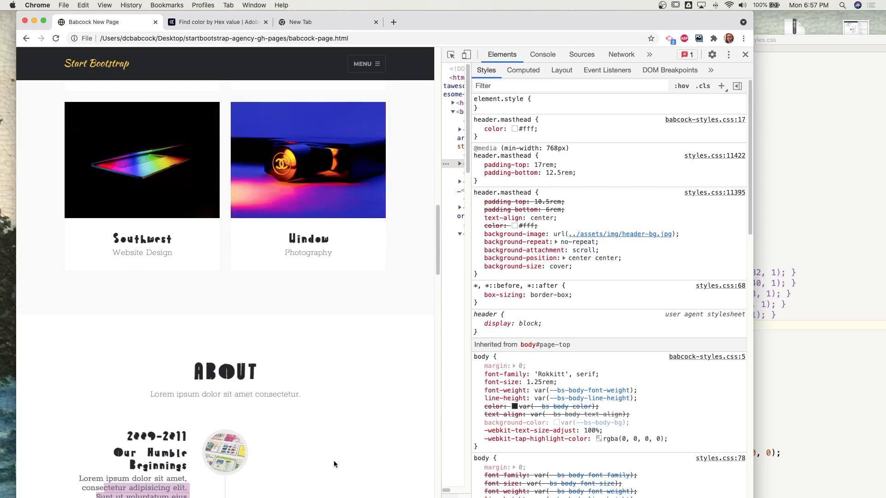
pyautogui.moveTo(178, 243)
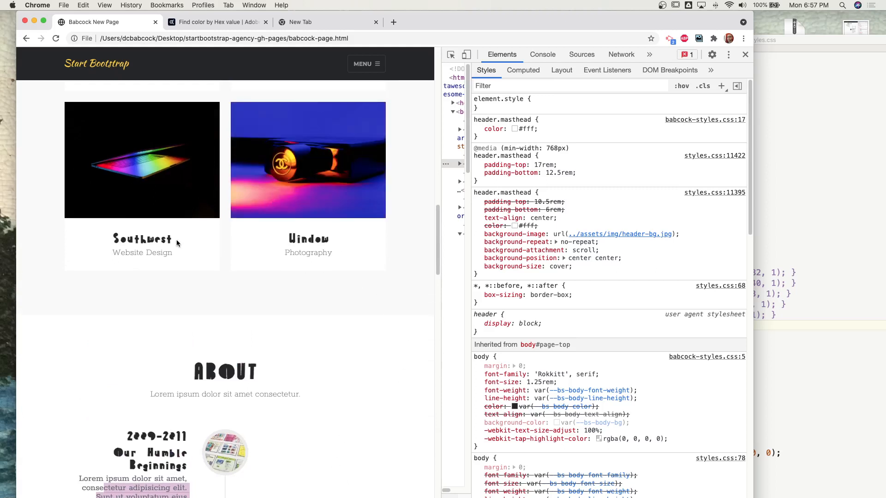
pyautogui.moveTo(195, 259)
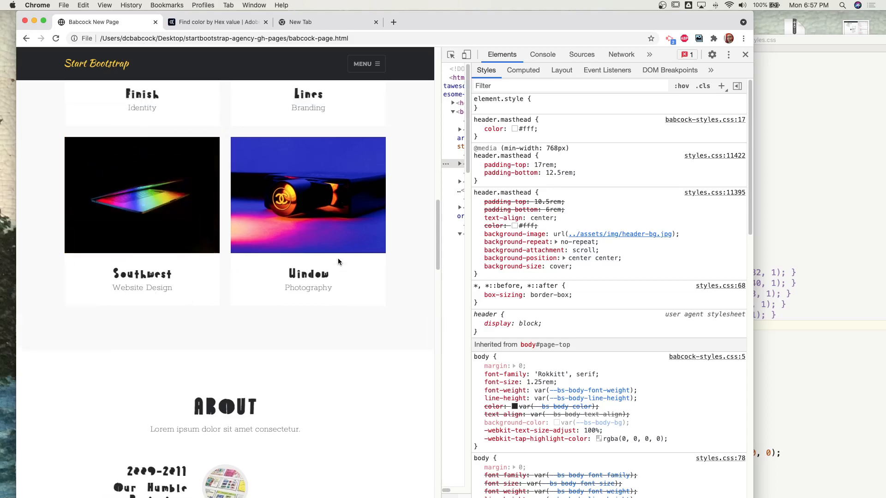
pyautogui.scroll(3)
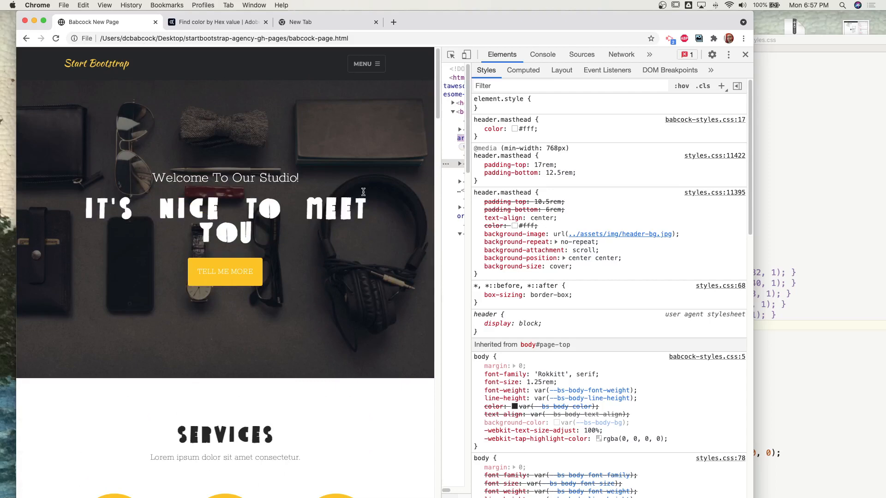
pyautogui.moveTo(263, 282)
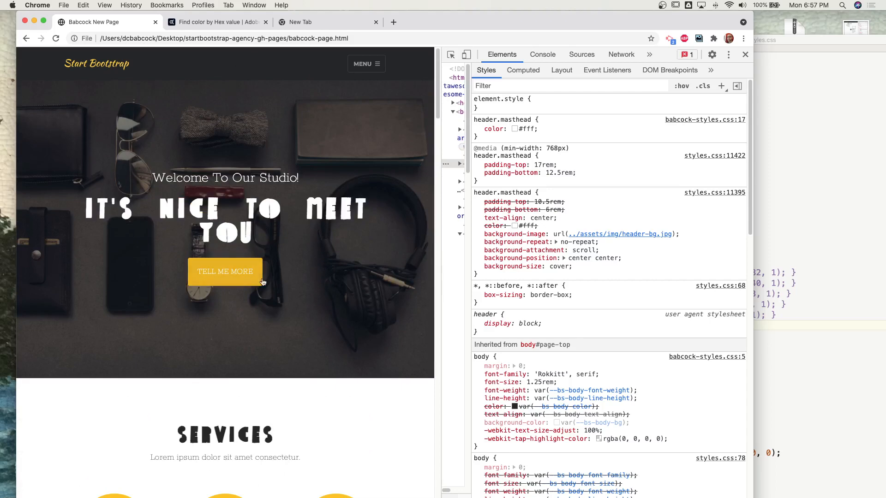
pyautogui.scroll(-3)
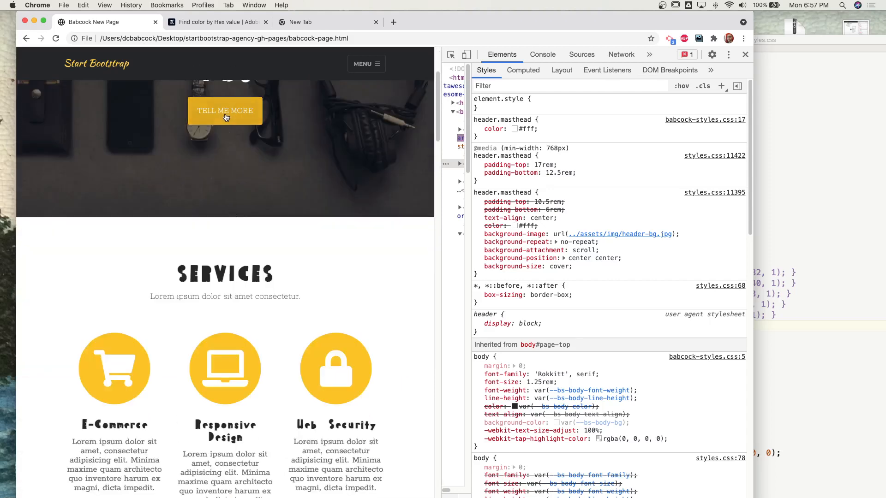
pyautogui.moveTo(297, 280)
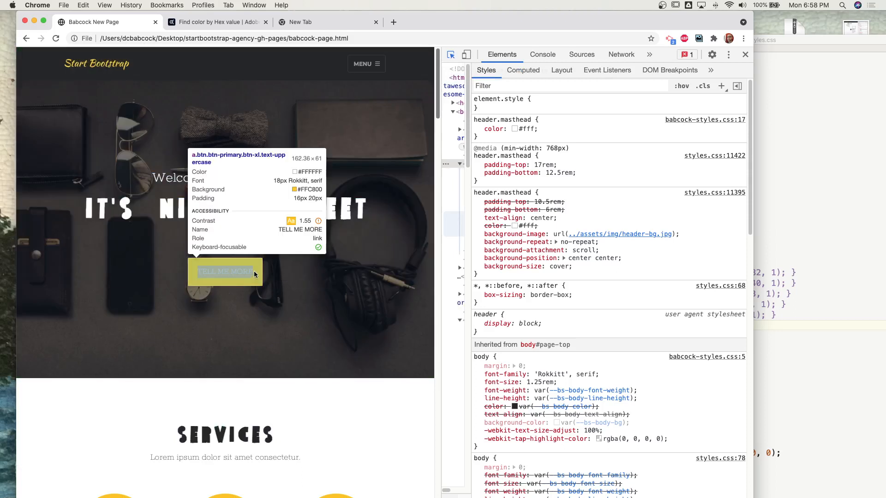
pyautogui.moveTo(259, 266)
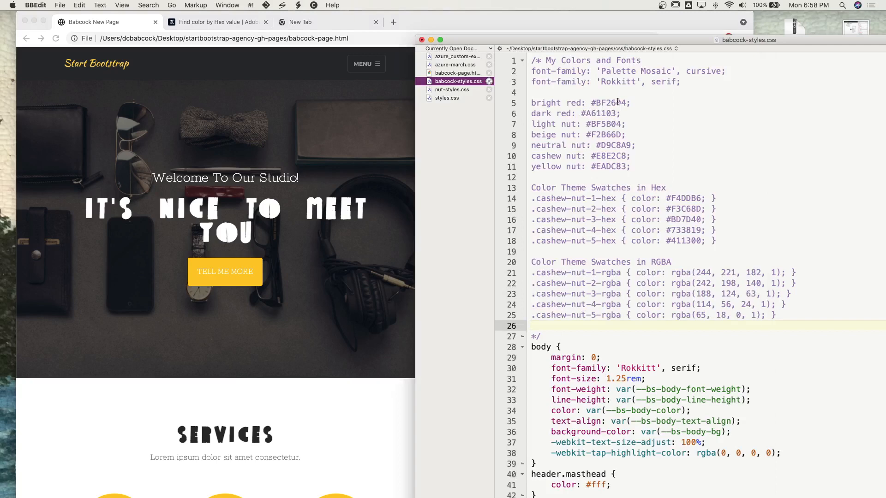
# Step: Select the bright red #BF2604 colour code in the BBEdit notes to copy it
pyautogui.doubleClick(610, 103)
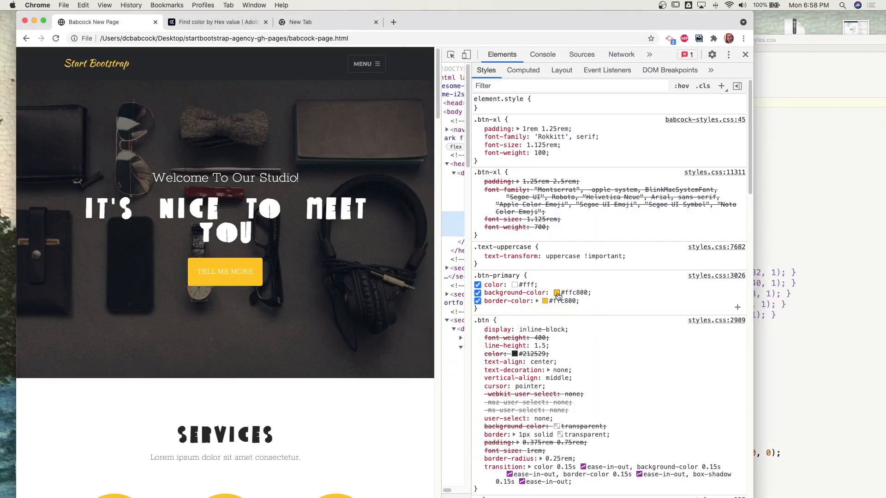
pyautogui.moveTo(557, 292)
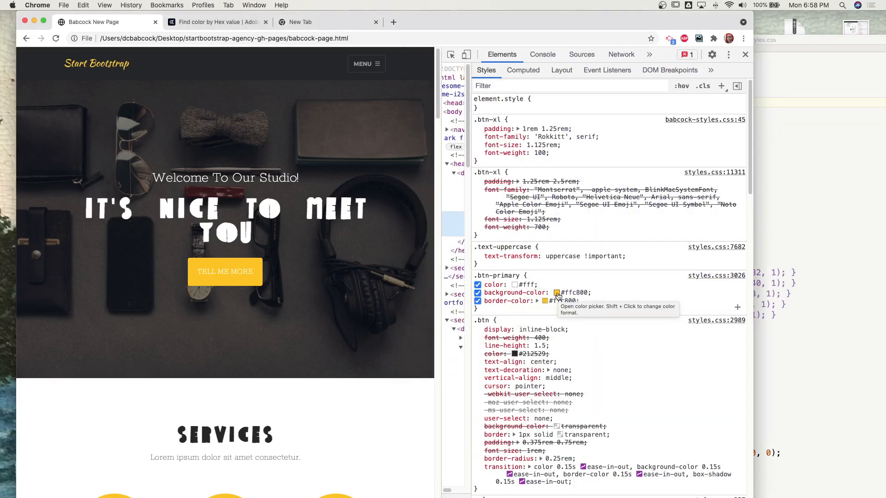
# Step: Set the .btn-primary background-color to bright red #BF2604 via the colour picker
pyautogui.click(557, 293)
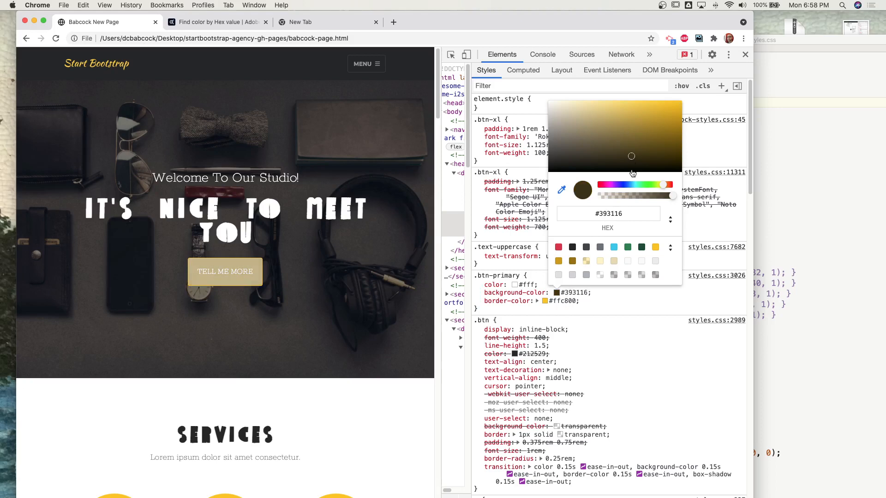
pyautogui.click(644, 122)
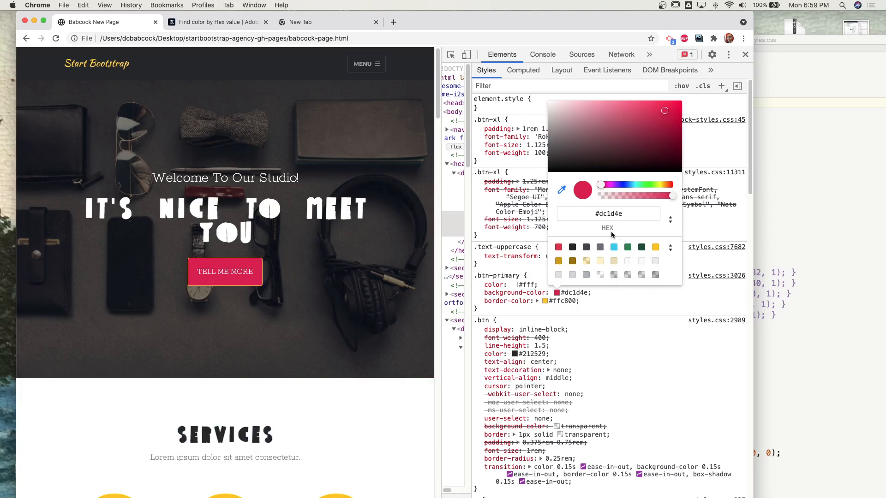
pyautogui.click(608, 214)
pyautogui.write('#BF2604')
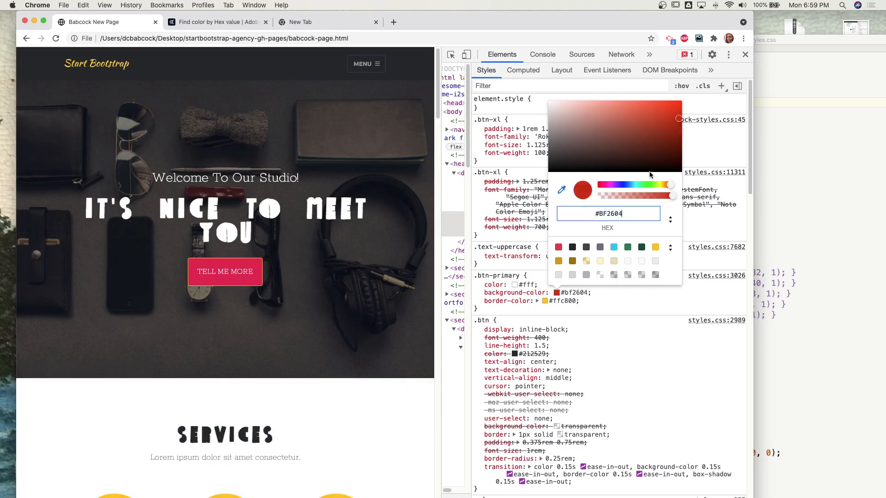
pyautogui.click(477, 256)
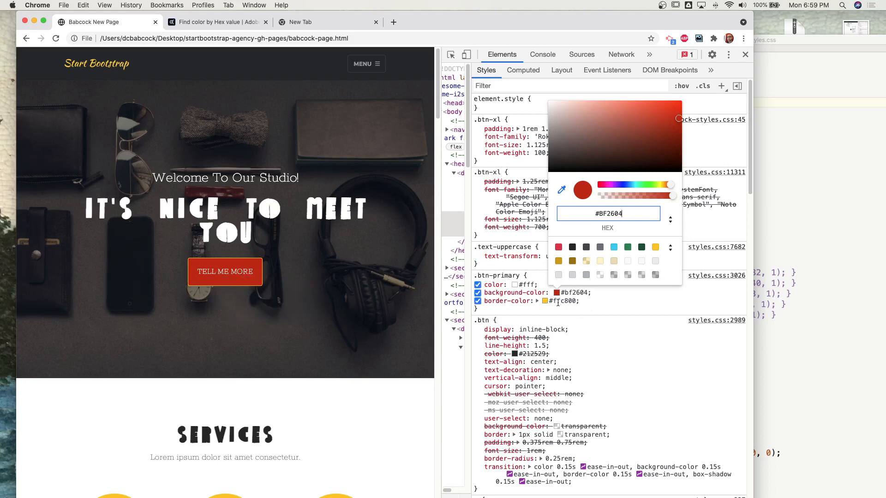
# Step: Set the .btn-primary border-color to #BF2604 as well
pyautogui.click(557, 301)
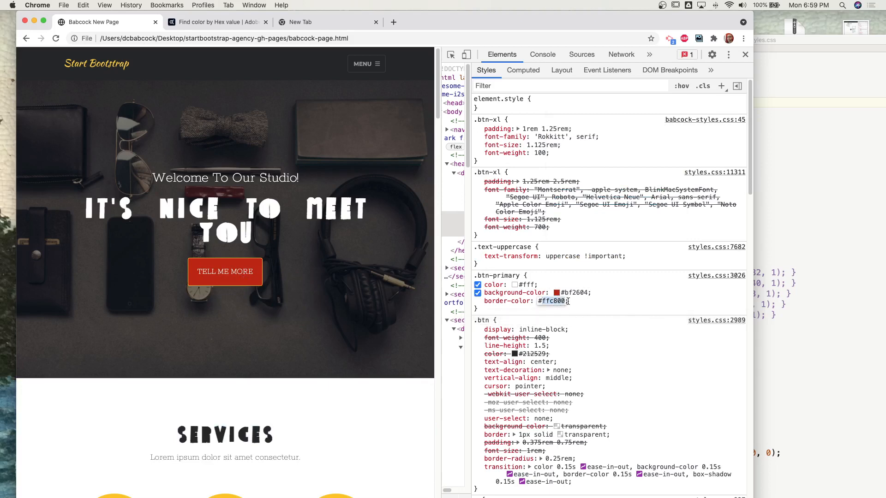
pyautogui.write('#BF2604;')
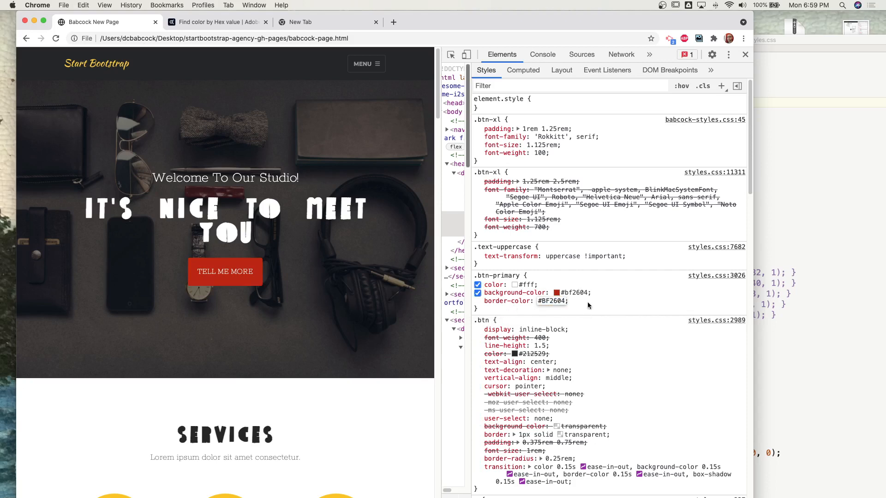
pyautogui.moveTo(581, 299)
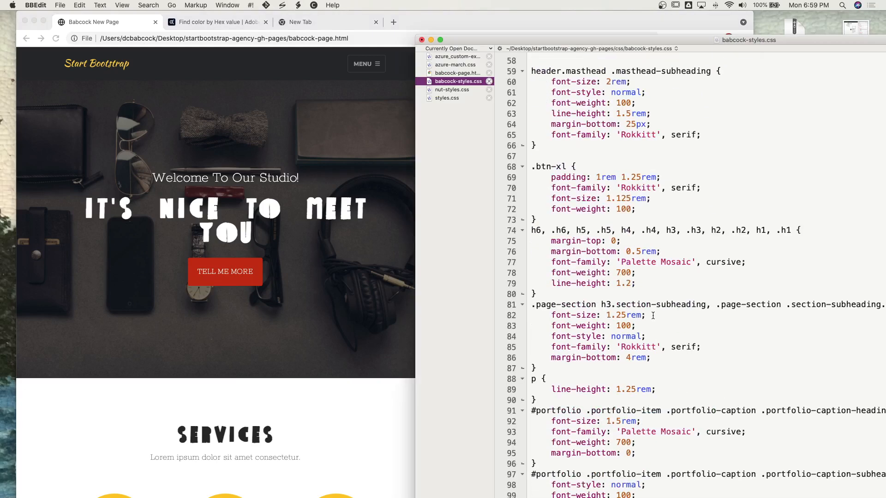
# Step: Scroll babcock-styles.css to where the .btn-primary rule with #BF2604 colours is added
pyautogui.scroll(-3)
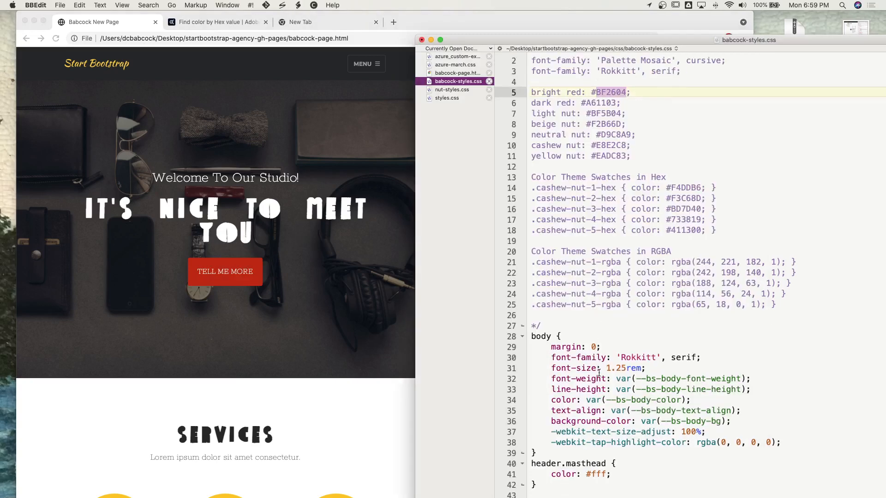
pyautogui.scroll(-3)
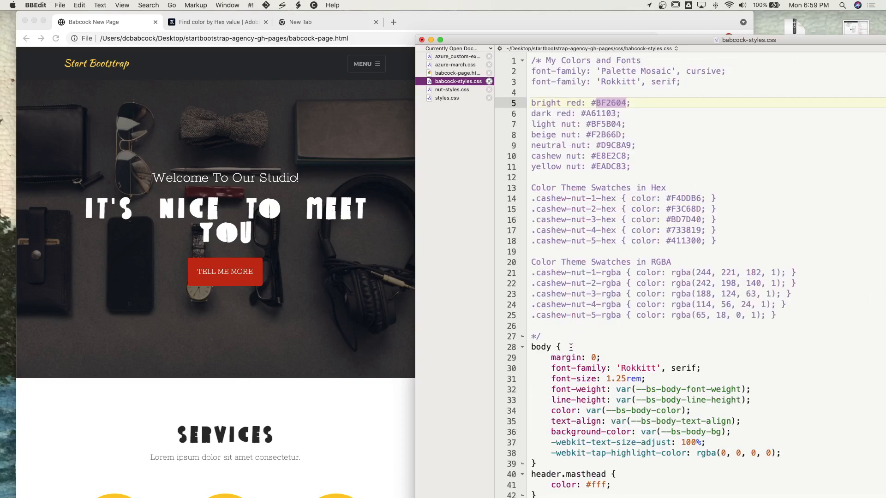
pyautogui.scroll(-3)
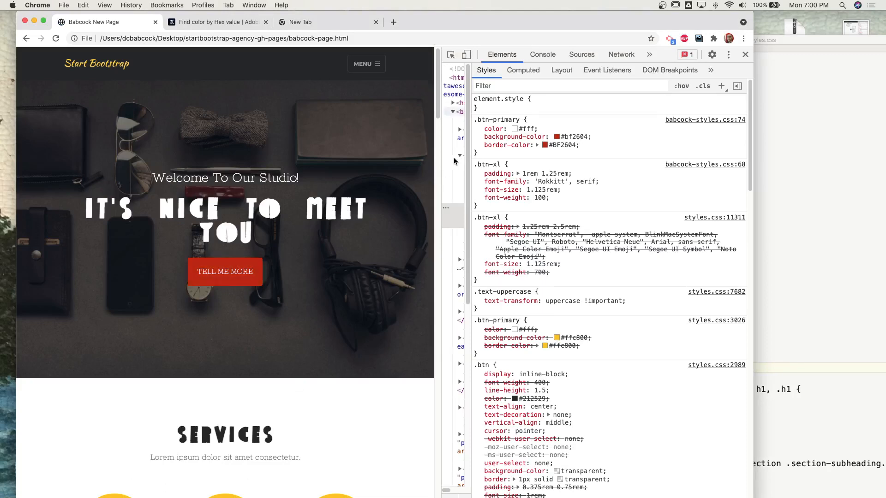
pyautogui.moveTo(225, 272)
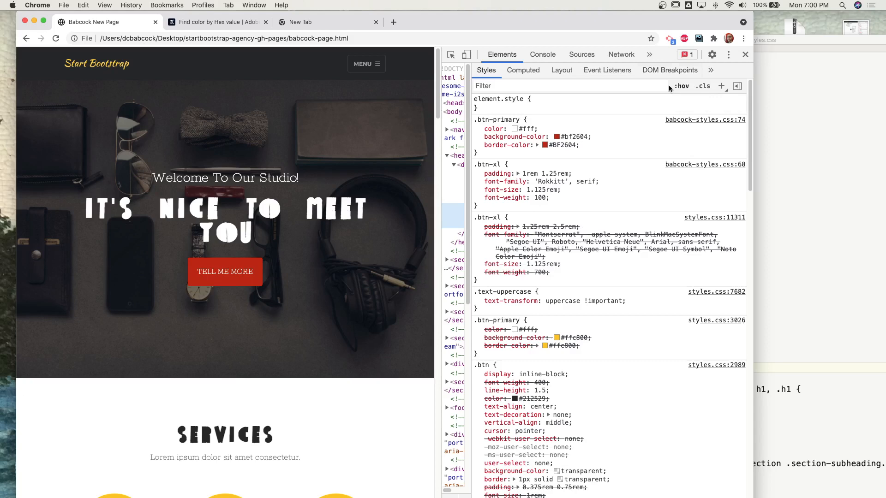
pyautogui.moveTo(682, 87)
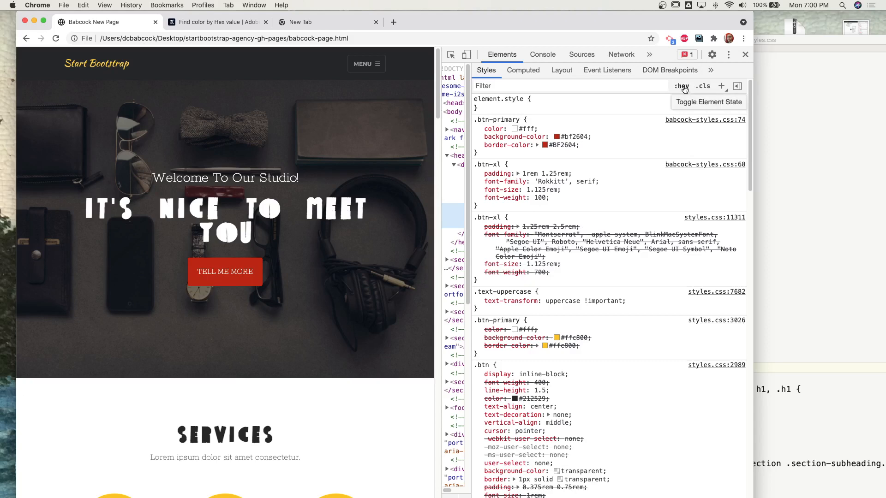
# Step: Force :hover on the button to reveal the .btn-primary:hover yellow #d9aa00/#cca000 rules
pyautogui.click(681, 87)
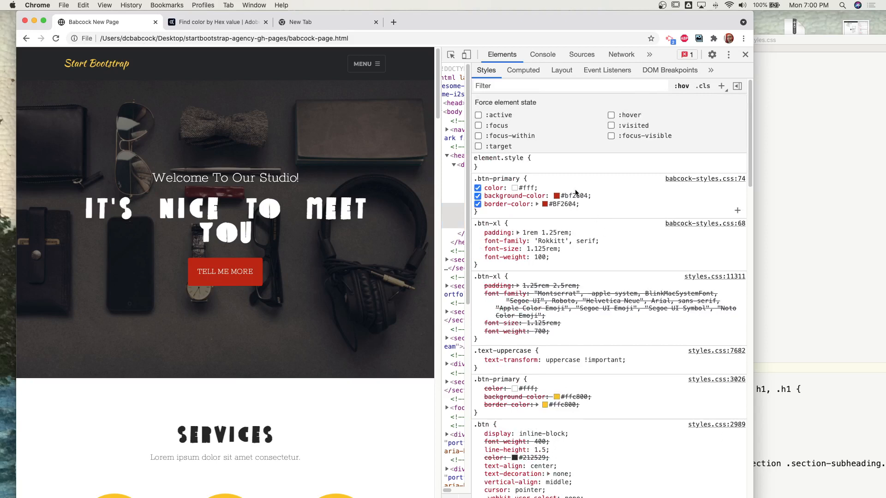
pyautogui.click(611, 115)
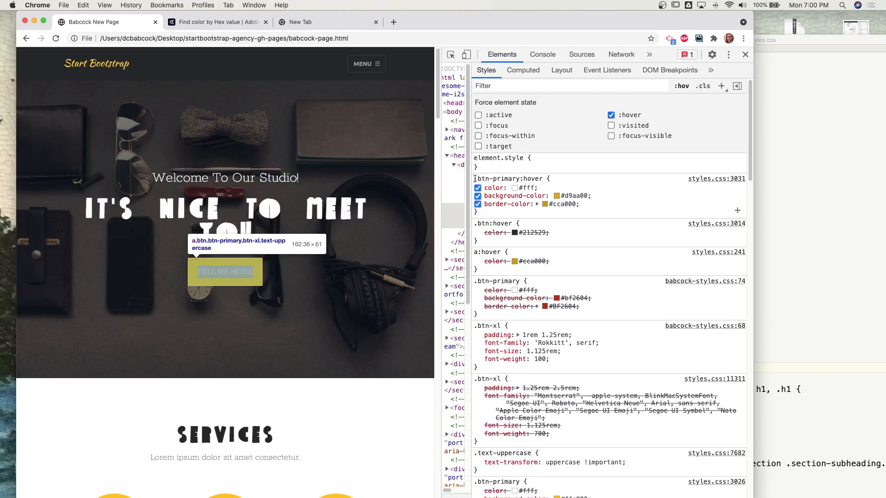
pyautogui.moveTo(484, 212)
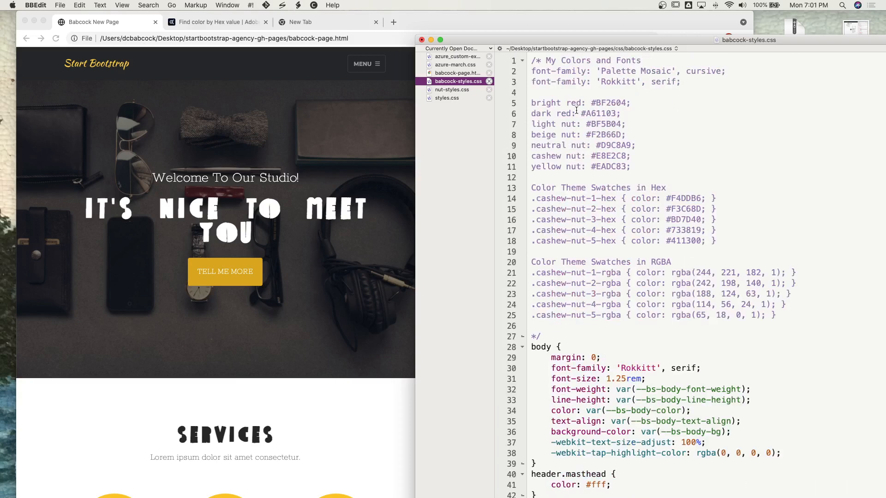
# Step: Copy the dark red #A61103 hex value from the colour notes
pyautogui.click(586, 114)
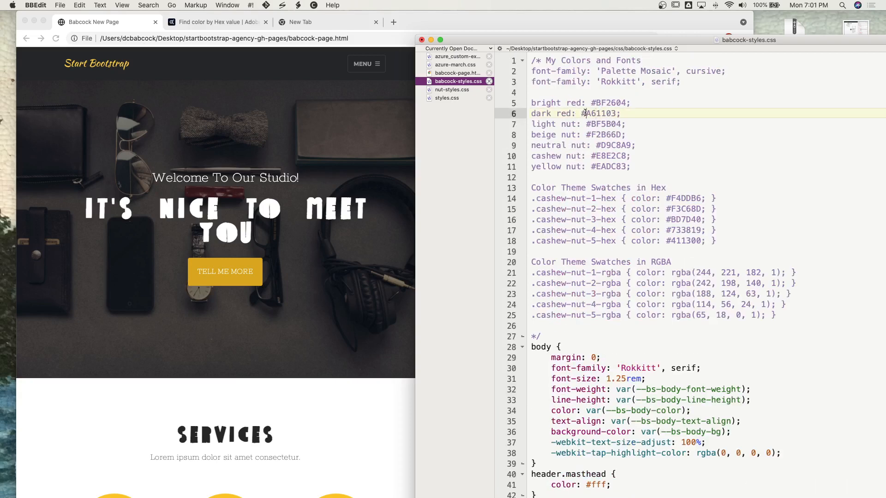
pyautogui.doubleClick(601, 113)
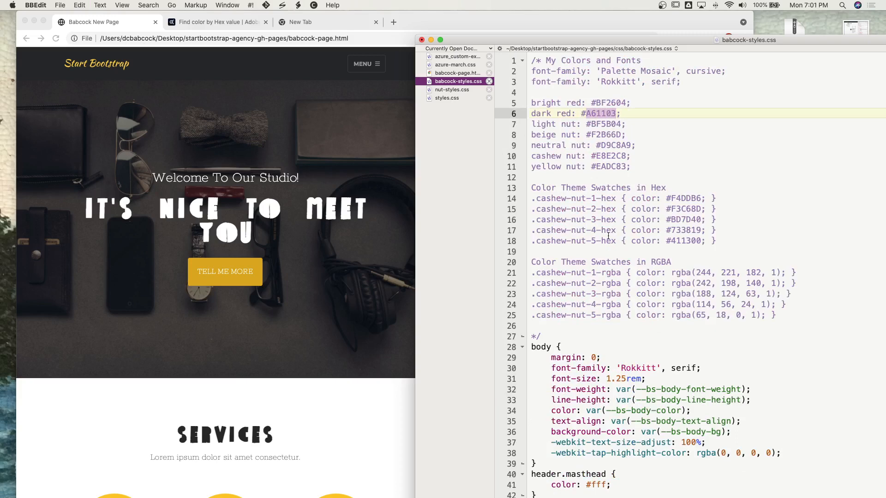
pyautogui.scroll(-3)
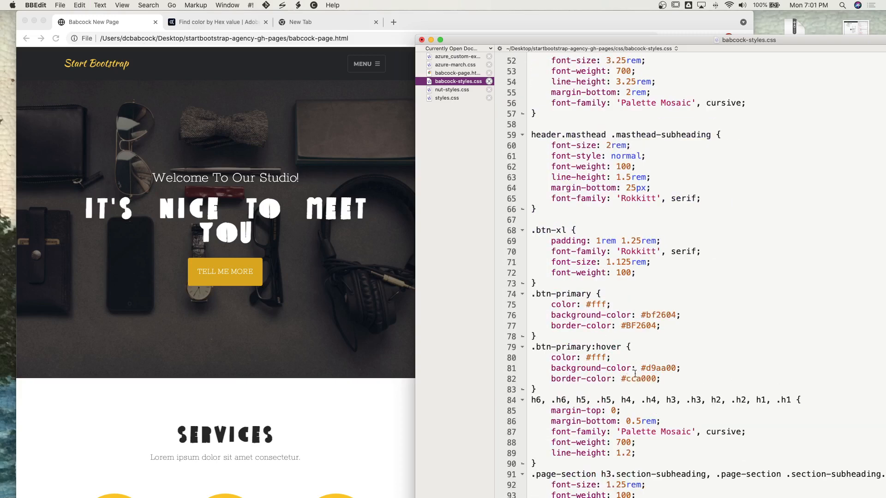
# Step: Replace the .btn-primary:hover background-color and border-color with #A61103
pyautogui.doubleClick(659, 368)
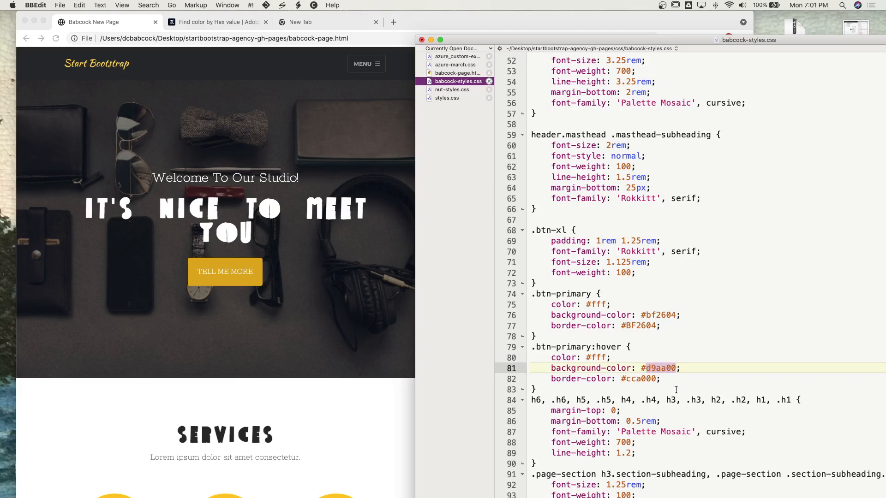
pyautogui.write('#A61103')
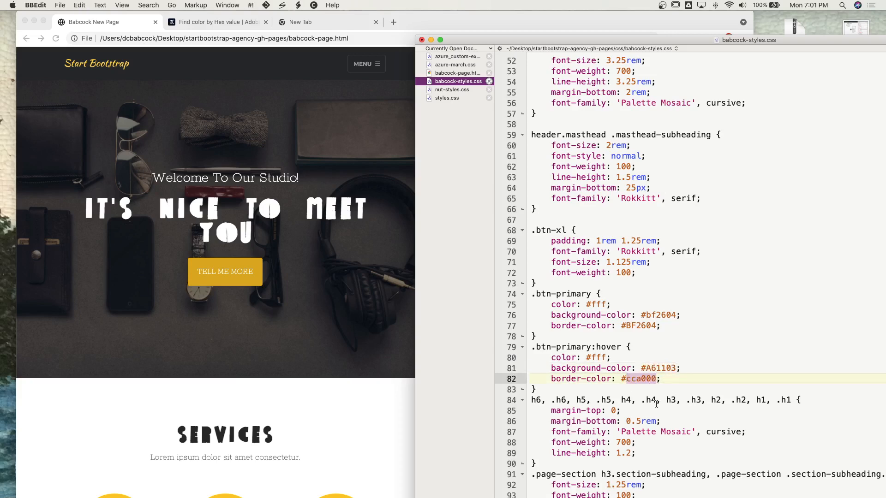
pyautogui.write('#A61103')
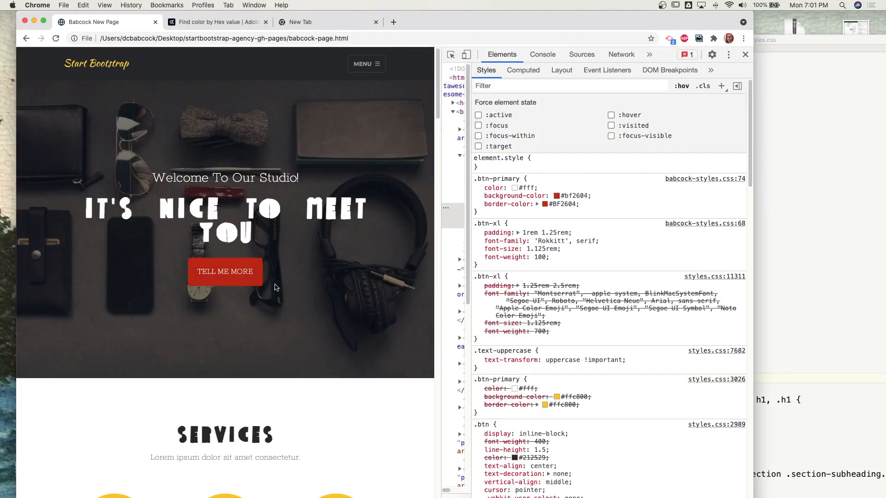
pyautogui.moveTo(252, 268)
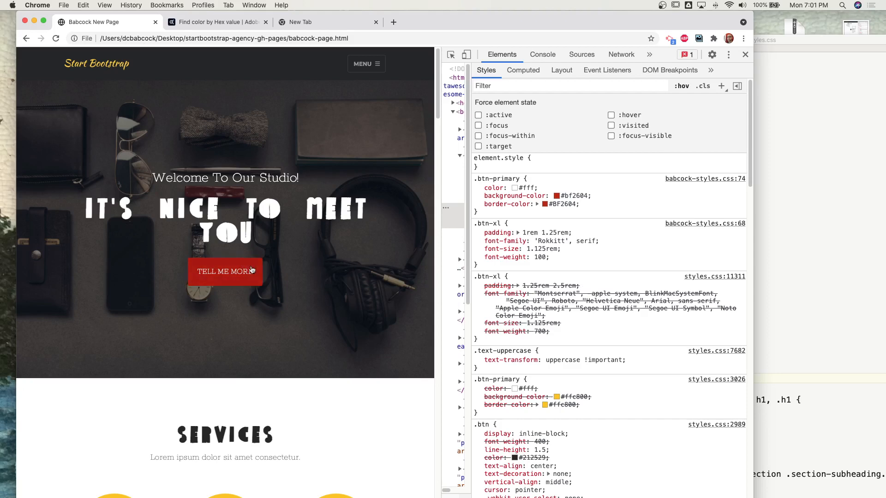
pyautogui.moveTo(336, 305)
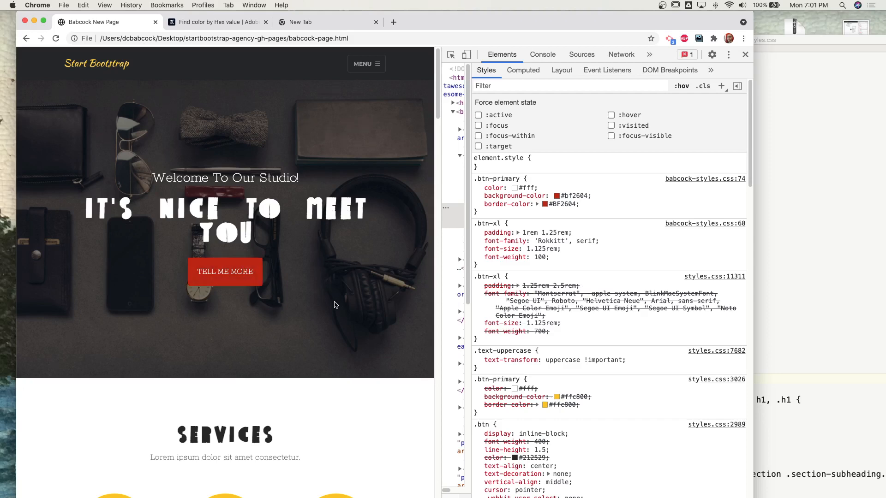
# Step: Scroll to the Services section and start the element picker to inspect the service icons
pyautogui.scroll(-3)
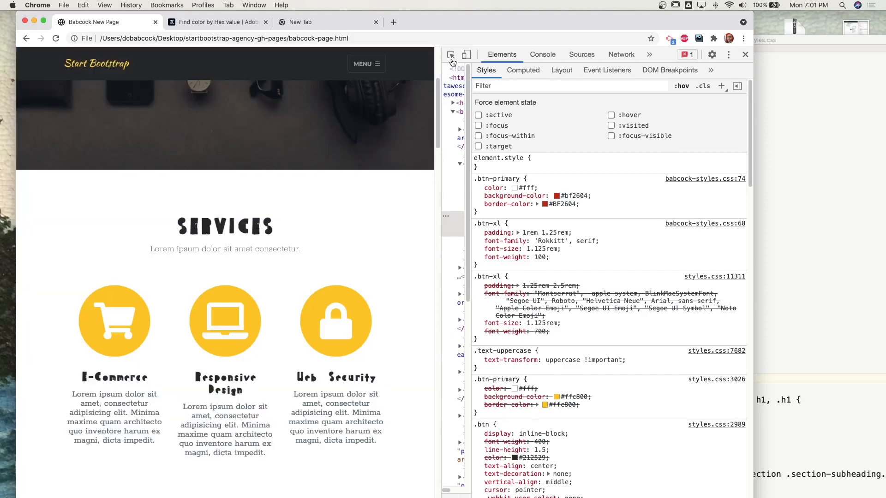
pyautogui.click(450, 55)
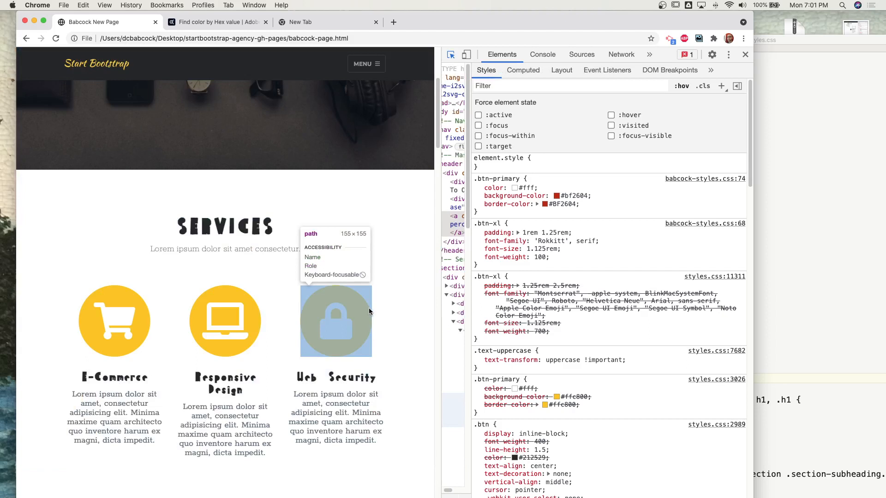
pyautogui.moveTo(360, 312)
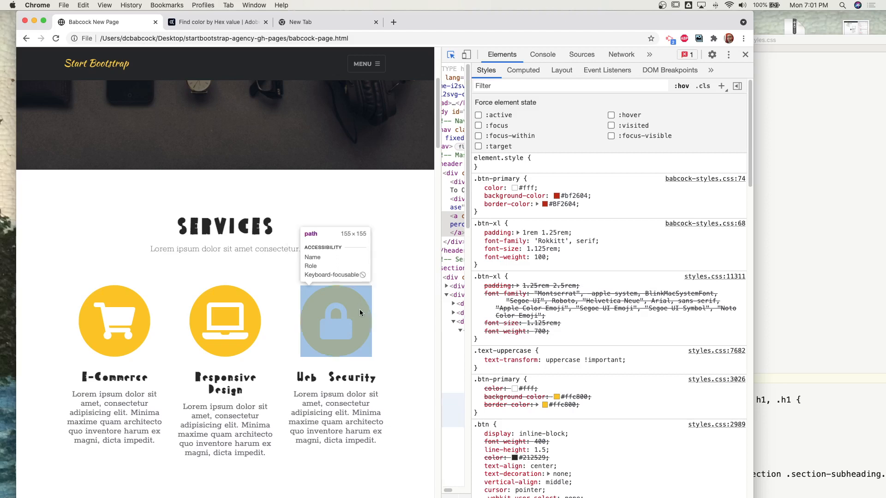
pyautogui.moveTo(335, 308)
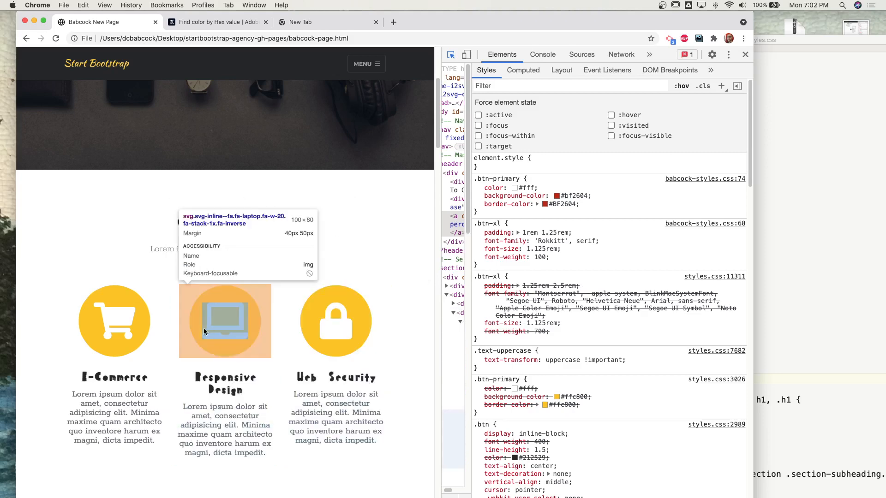
pyautogui.moveTo(263, 317)
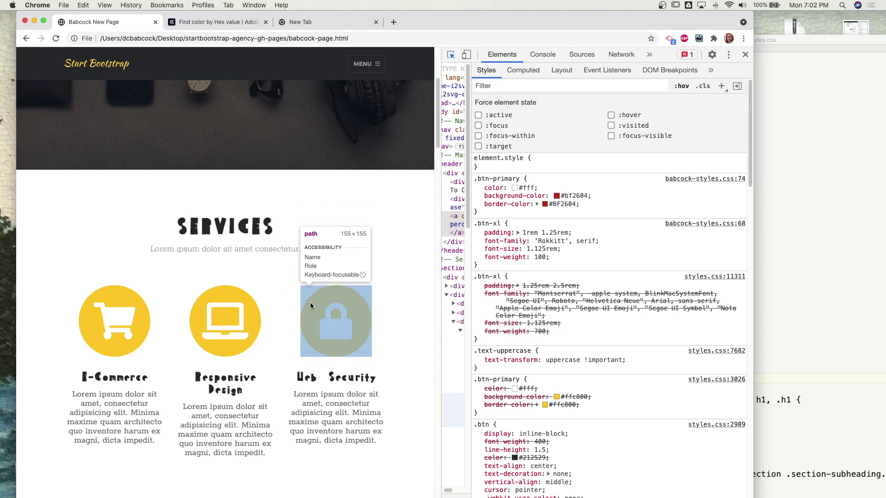
pyautogui.moveTo(302, 308)
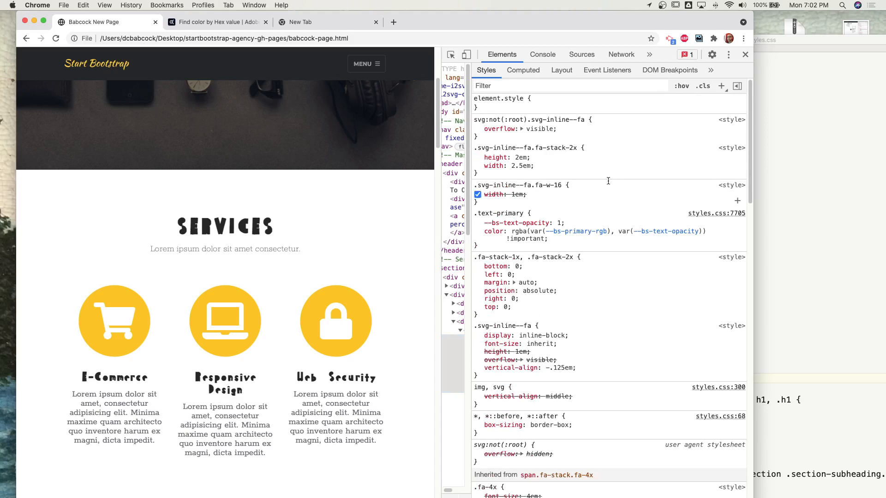
pyautogui.moveTo(451, 54)
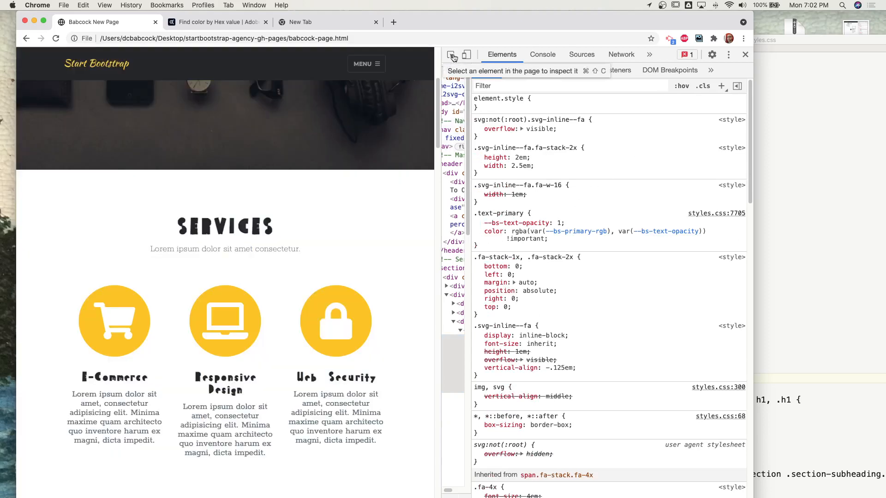
pyautogui.moveTo(335, 320)
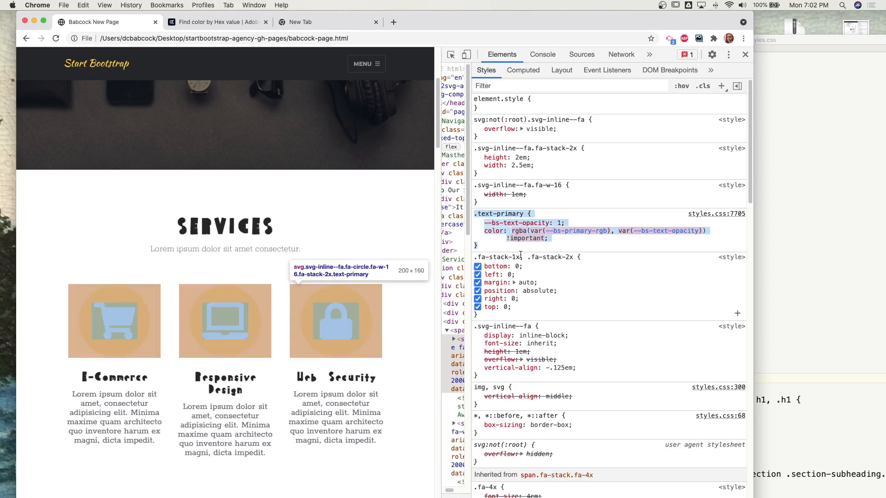
# Step: Bring the BBEdit stylesheet editor to the front to paste the .text-primary rule
pyautogui.click(477, 223)
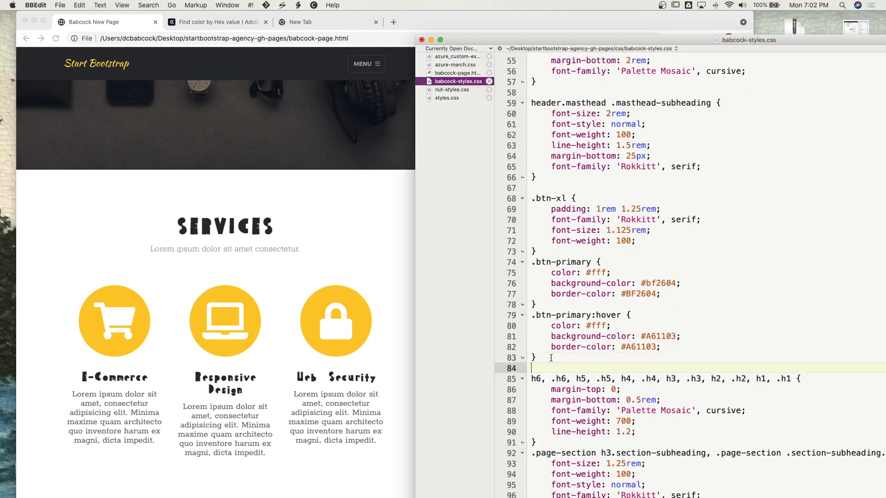
# Step: Write a .text-primary rule with color #BF2604 !important in babcock-styles.css
pyautogui.write('.text-primary {')
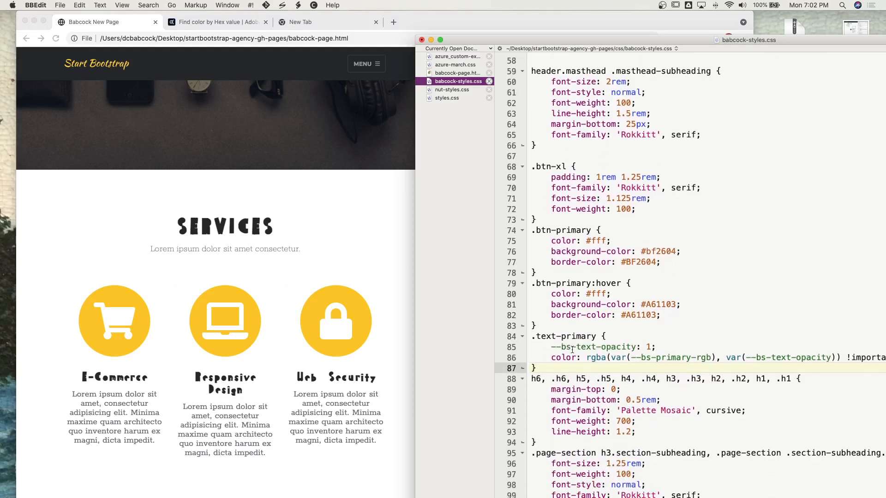
pyautogui.moveTo(563, 230)
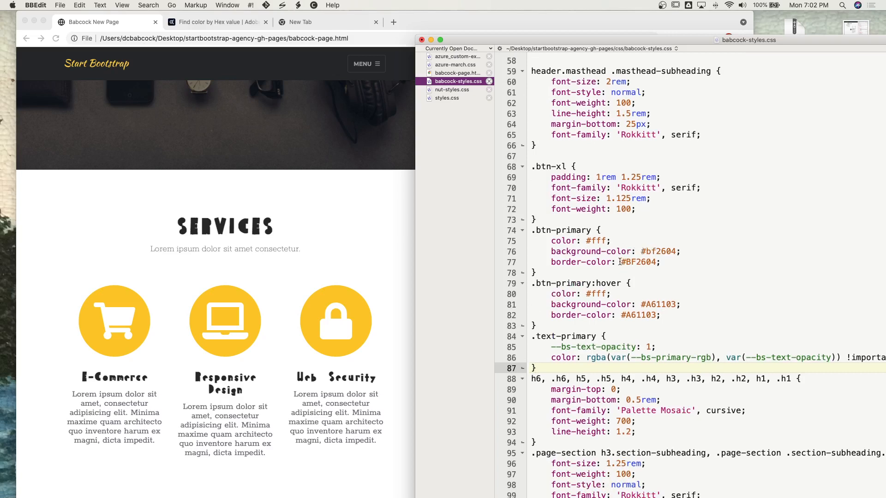
pyautogui.doubleClick(638, 262)
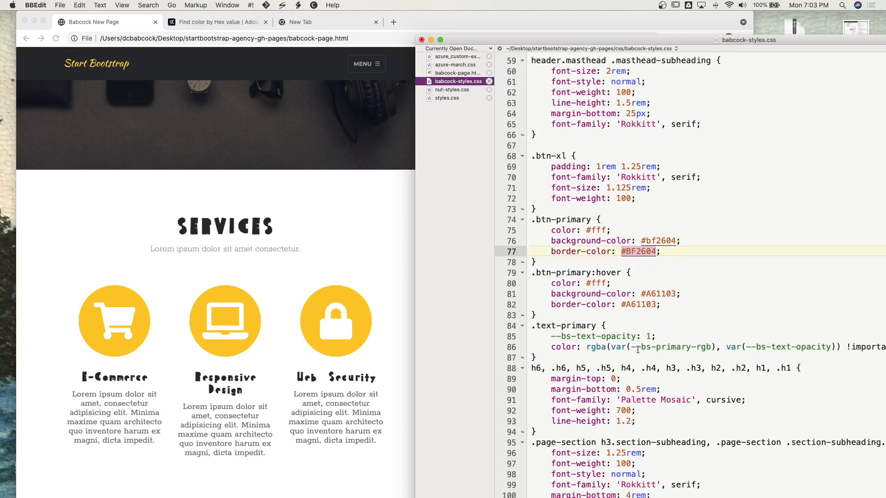
pyautogui.scroll(-3)
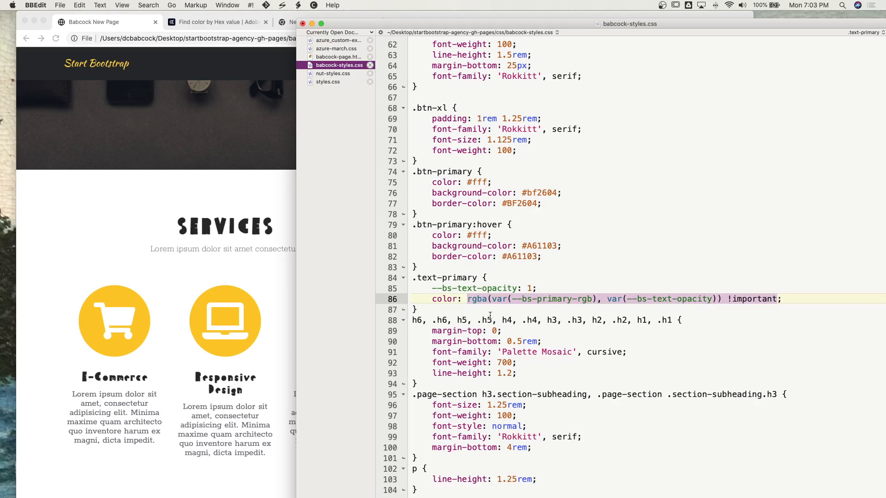
pyautogui.write('#BF2604;')
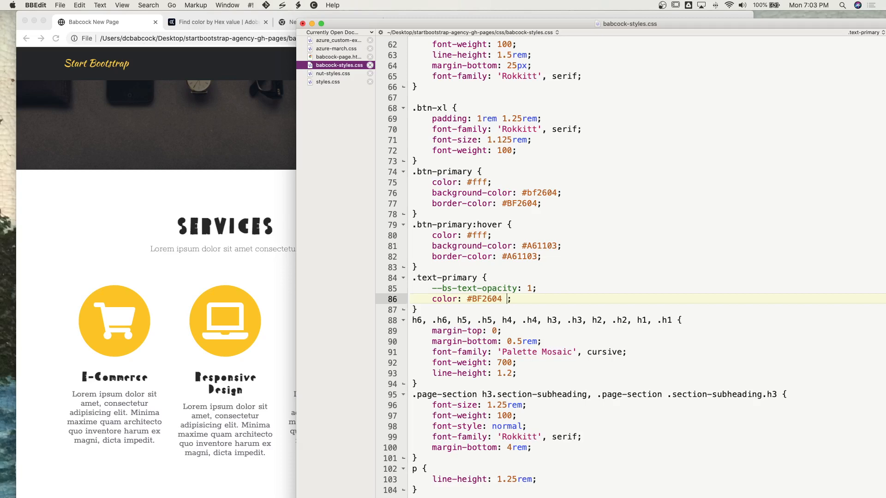
pyautogui.write('!important')
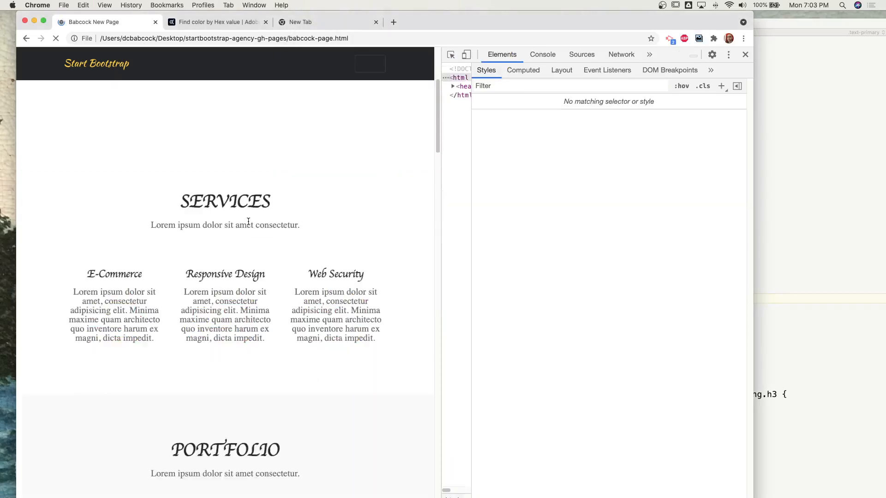
# Step: Reload the page and scroll to Services to confirm the icons now show red
pyautogui.click(55, 38)
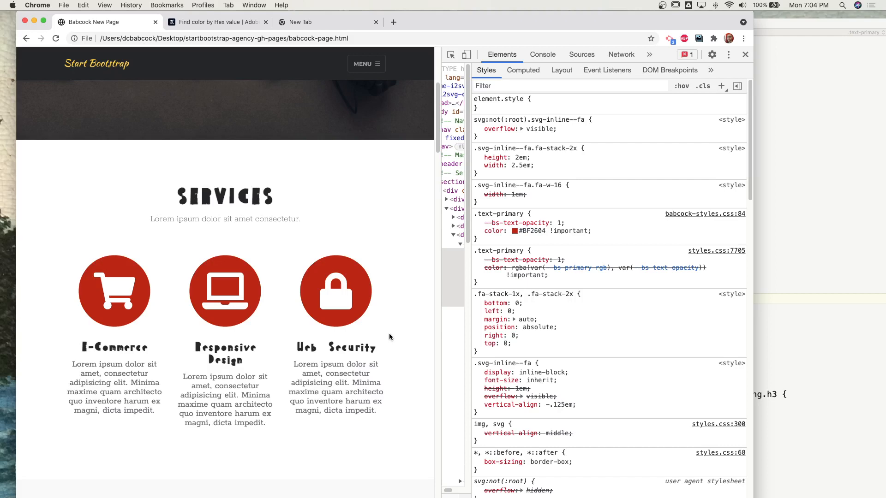
pyautogui.scroll(-3)
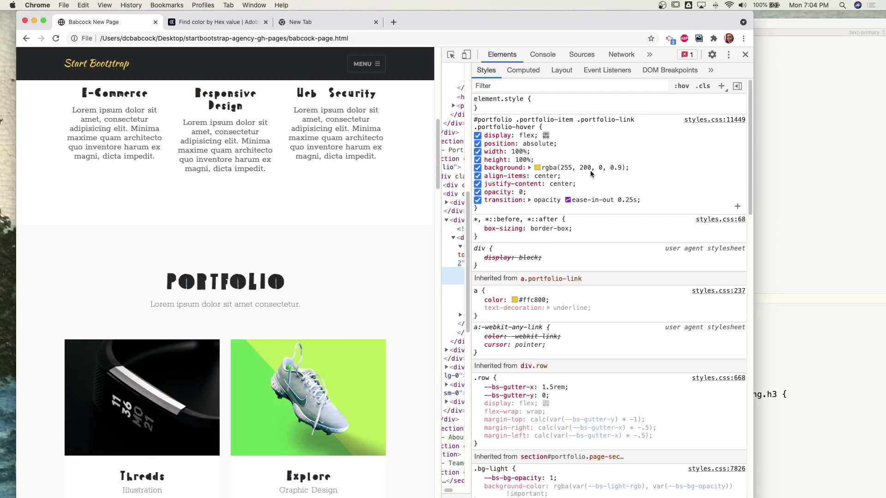
pyautogui.moveTo(601, 171)
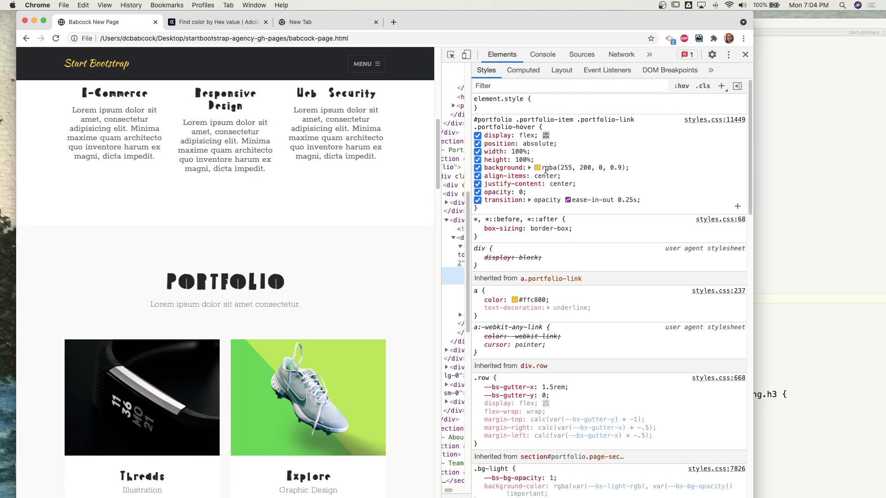
pyautogui.moveTo(538, 168)
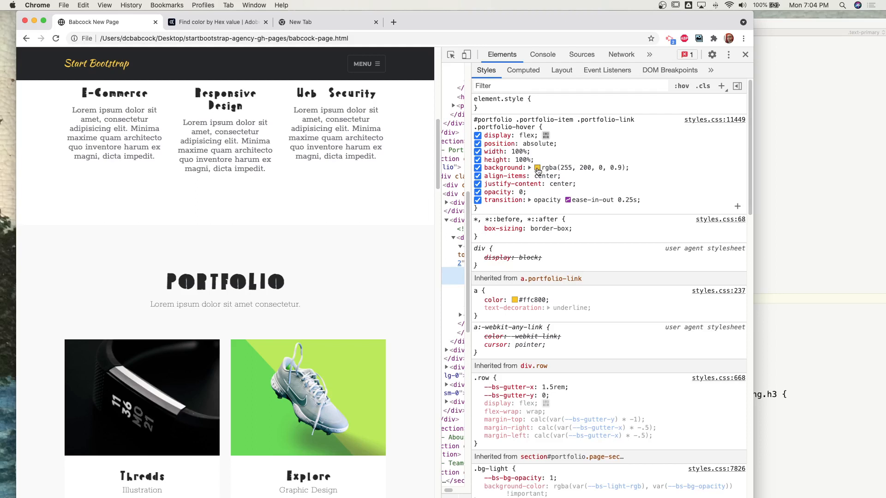
# Step: Change the .portfolio-hover background from yellow to red rgb(191 38 4) via the colour picker
pyautogui.click(537, 167)
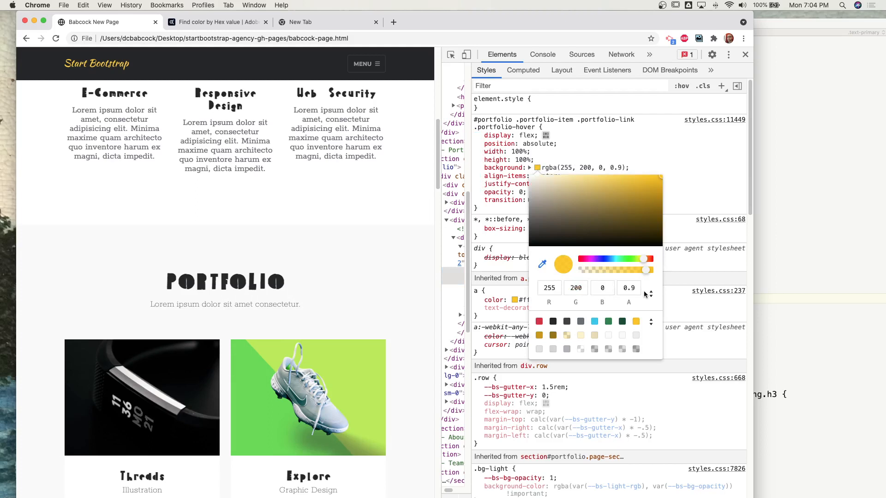
pyautogui.moveTo(651, 293)
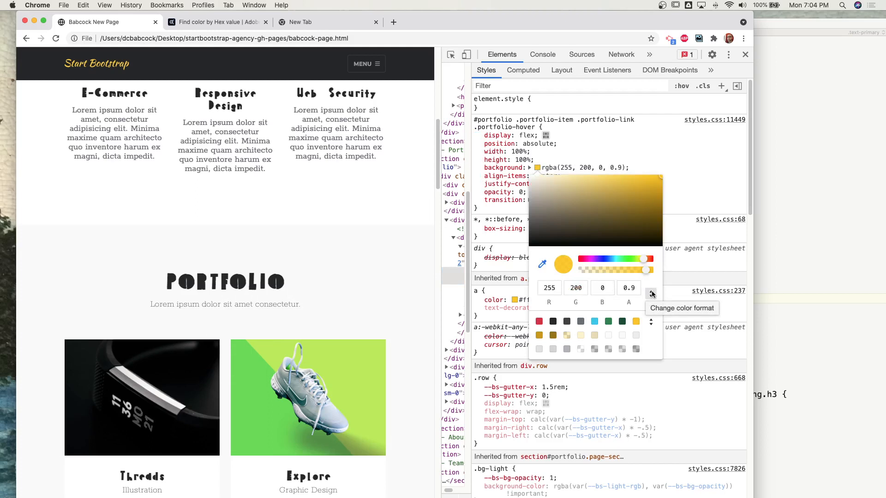
pyautogui.click(651, 294)
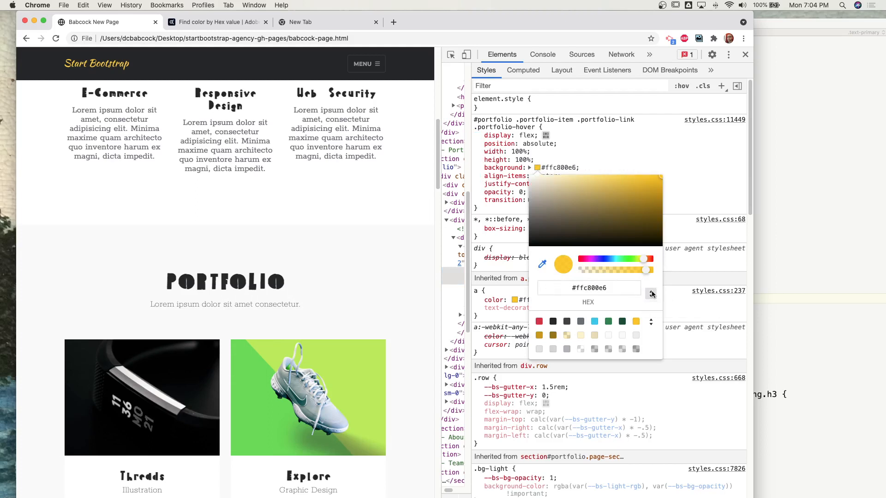
pyautogui.click(589, 288)
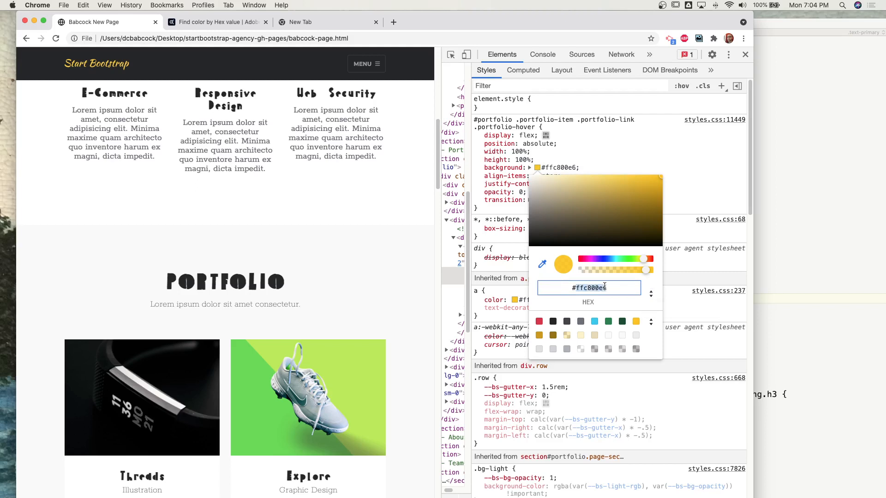
pyautogui.moveTo(605, 310)
pyautogui.write('#bf2604')
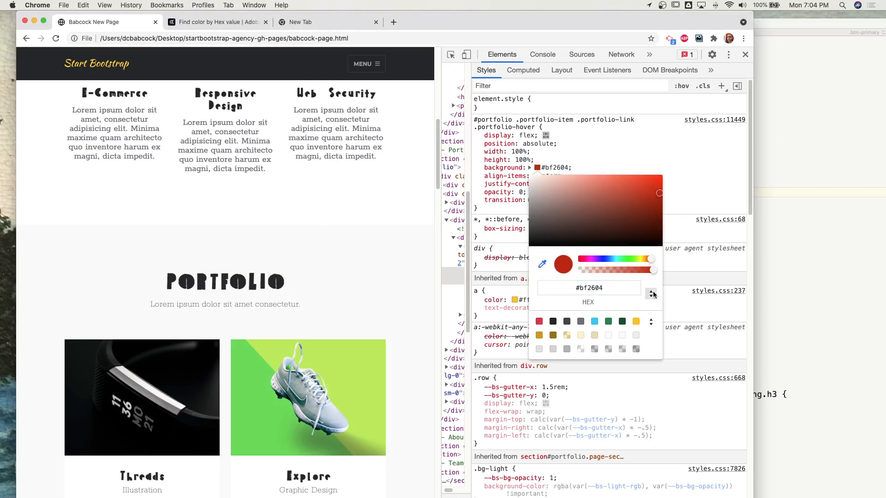
pyautogui.click(651, 294)
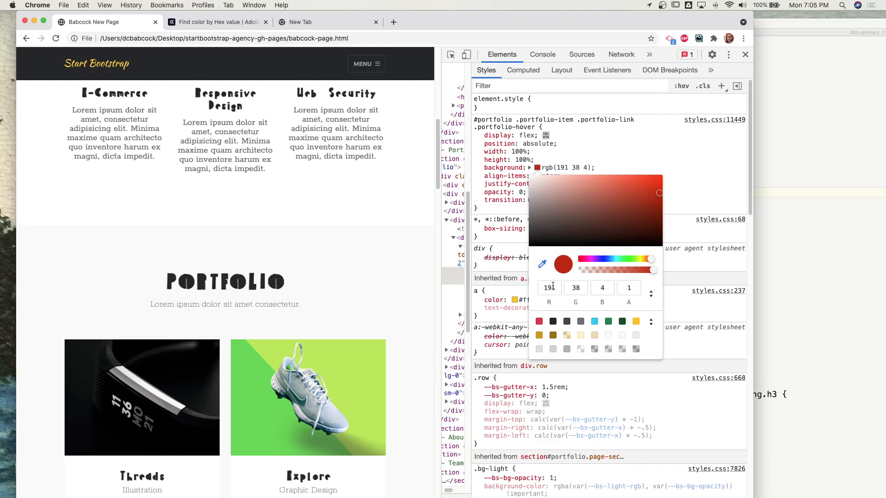
pyautogui.click(549, 288)
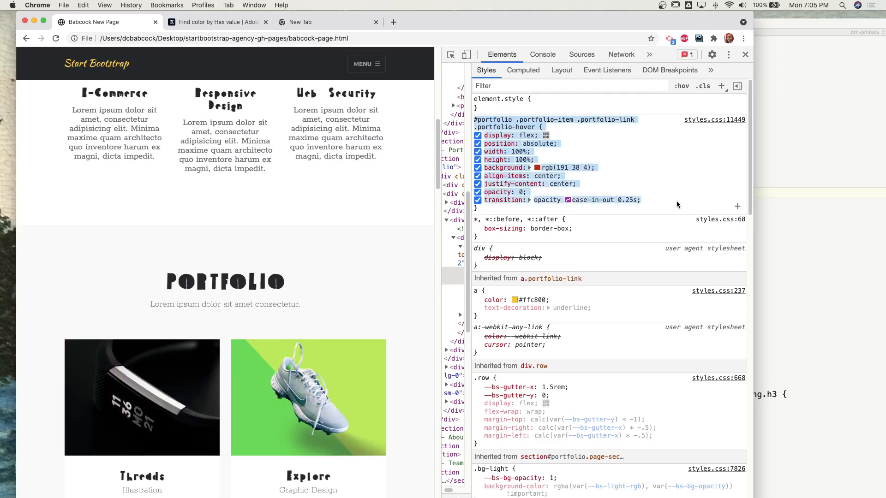
pyautogui.moveTo(670, 213)
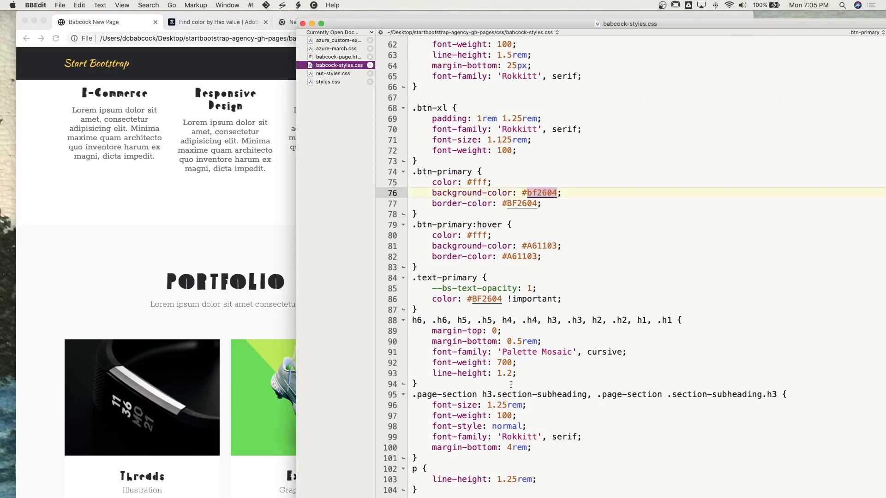
# Step: Scroll babcock-styles.css to place the .portfolio-hover rule after the caption subheading rule
pyautogui.scroll(-3)
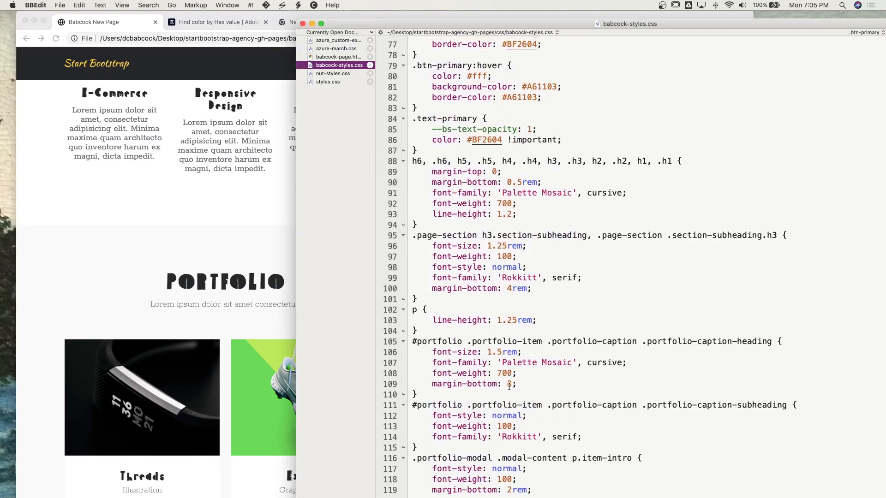
pyautogui.scroll(-3)
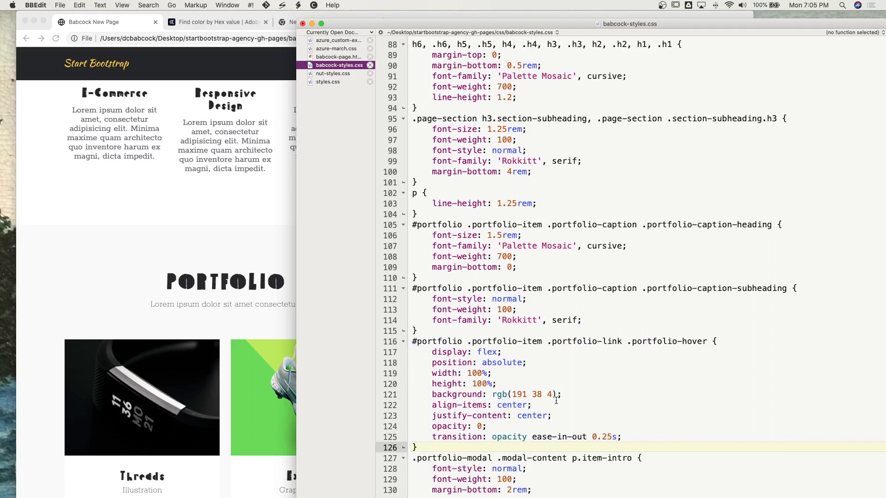
pyautogui.moveTo(510, 398)
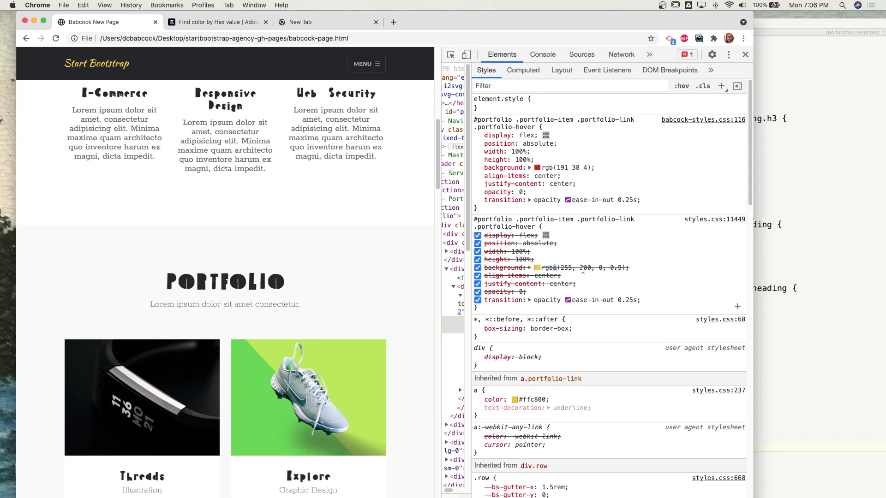
pyautogui.moveTo(604, 263)
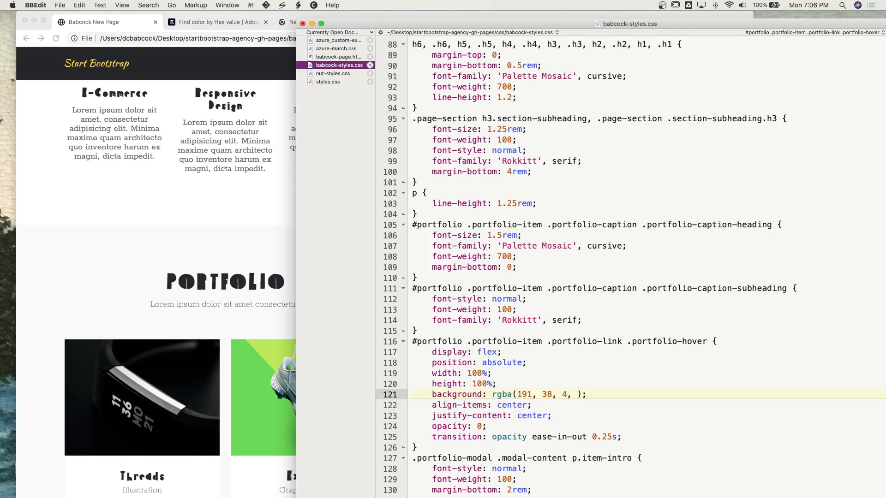
# Step: Change the overlay background to rgba(191, 38, 4, 0.9) and save
pyautogui.write('0.9')
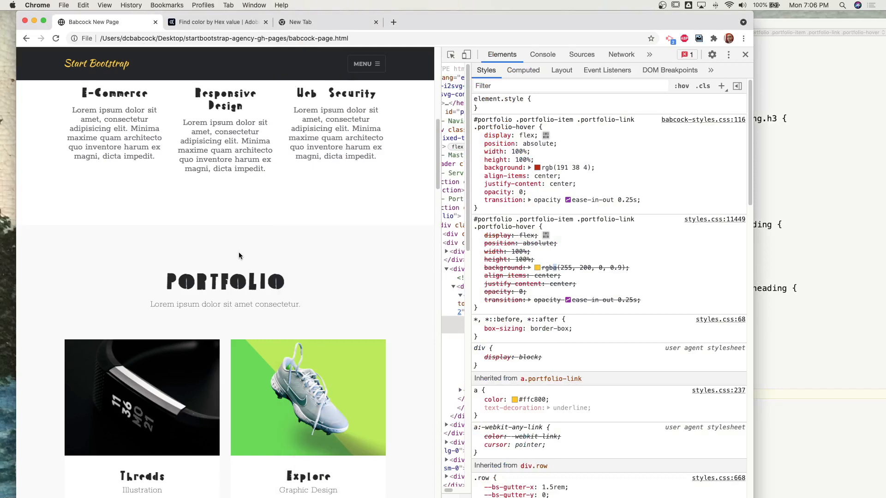
pyautogui.moveTo(283, 377)
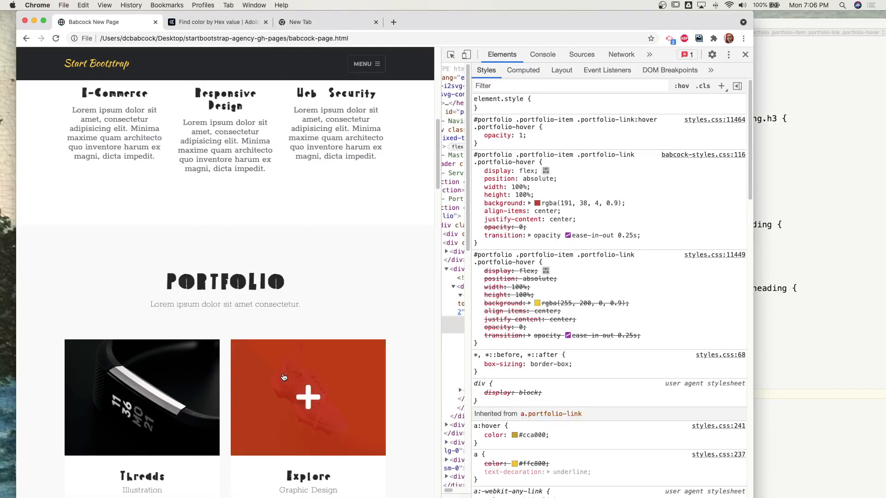
pyautogui.moveTo(300, 395)
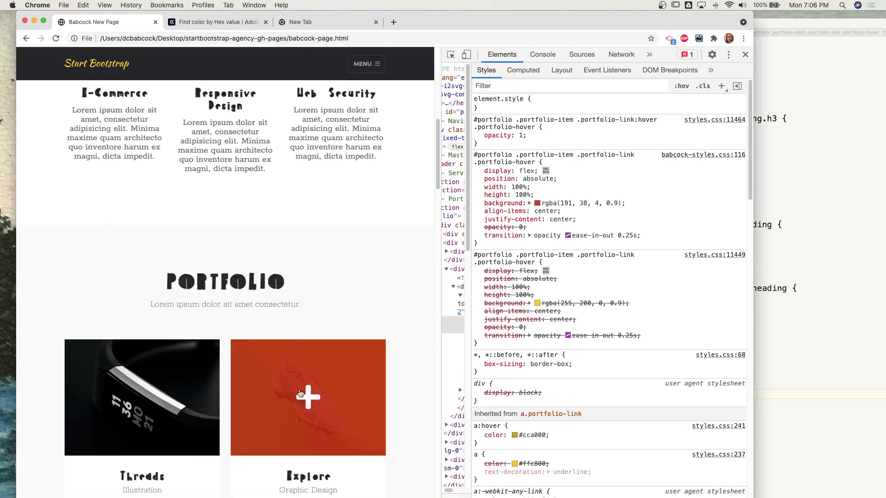
pyautogui.moveTo(278, 422)
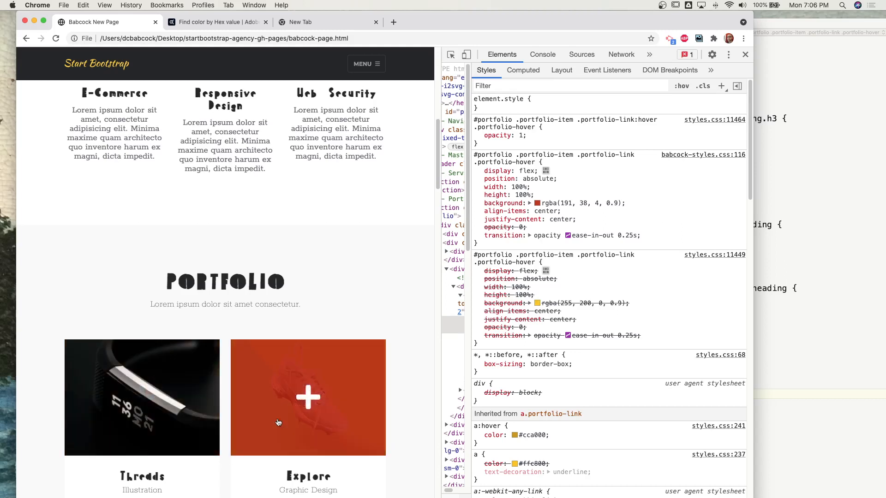
# Step: Scroll to the portfolio items and set the hover background to rgba(191, 38, 4, 0.7)
pyautogui.scroll(-3)
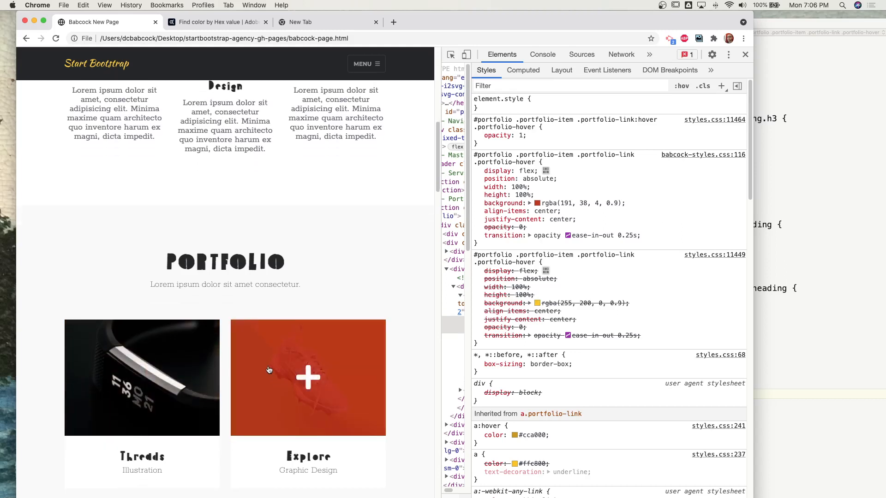
pyautogui.scroll(-3)
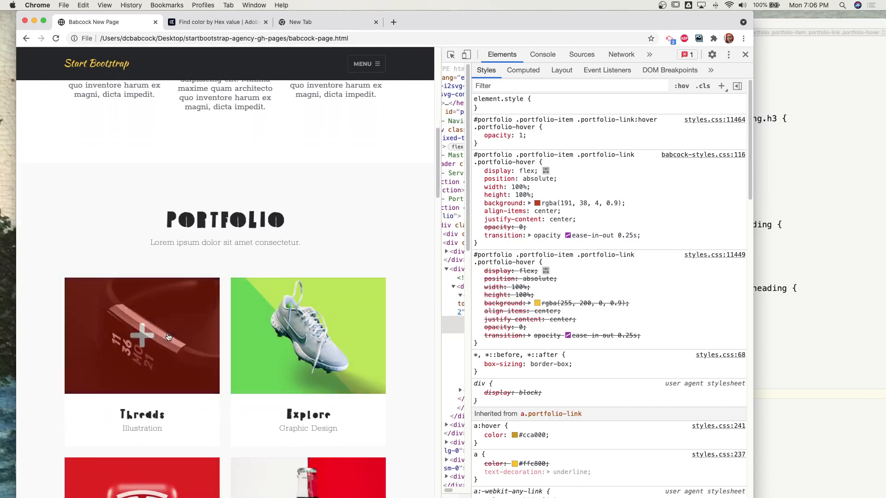
pyautogui.moveTo(787, 263)
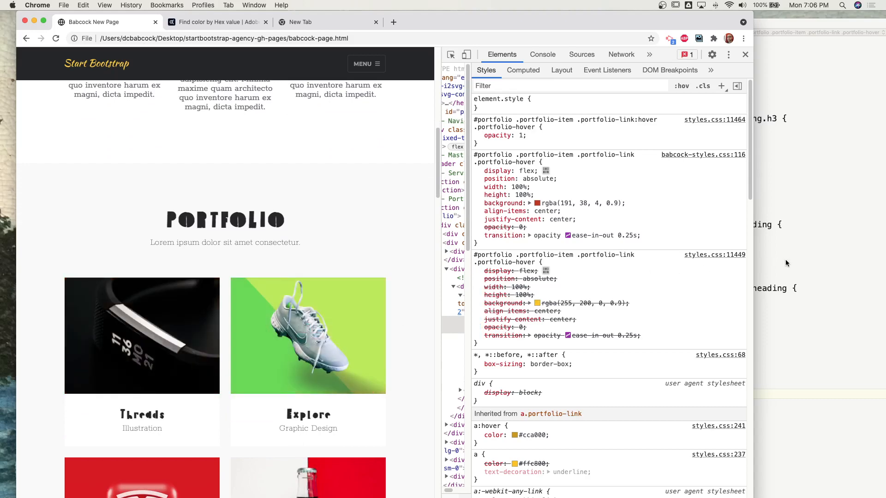
pyautogui.moveTo(452, 216)
pyautogui.write('7')
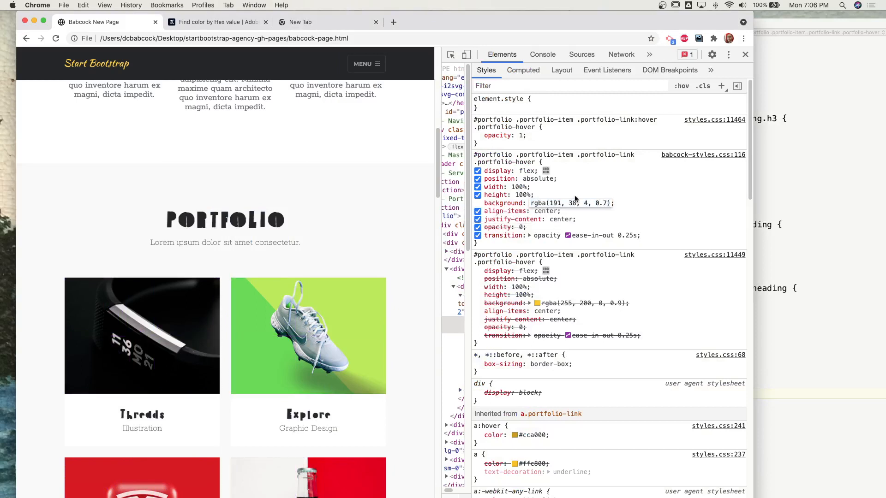
pyautogui.moveTo(351, 334)
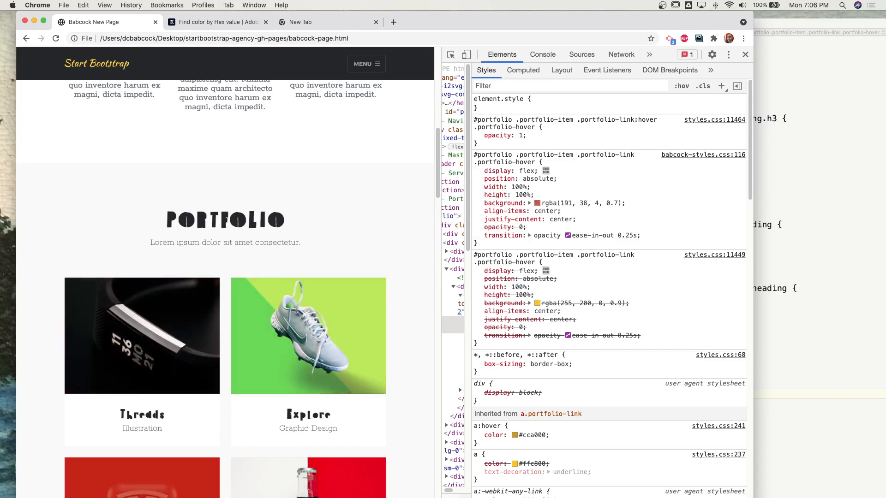
pyautogui.scroll(-3)
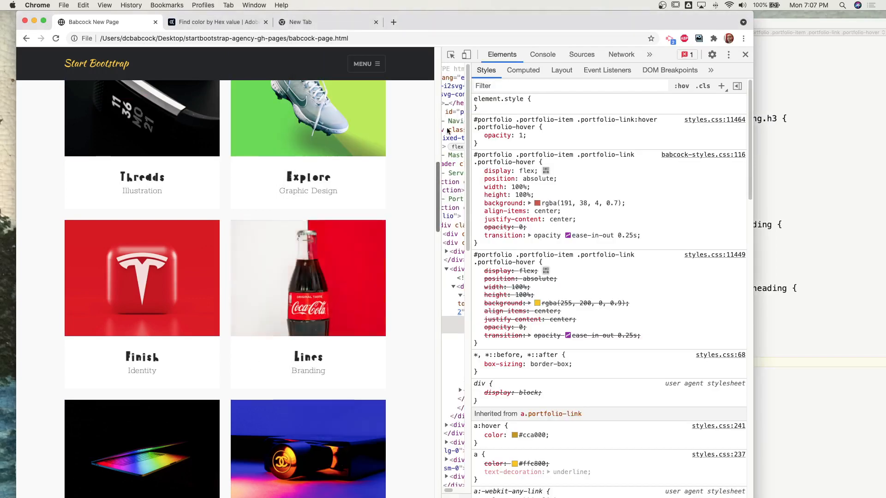
pyautogui.scroll(-3)
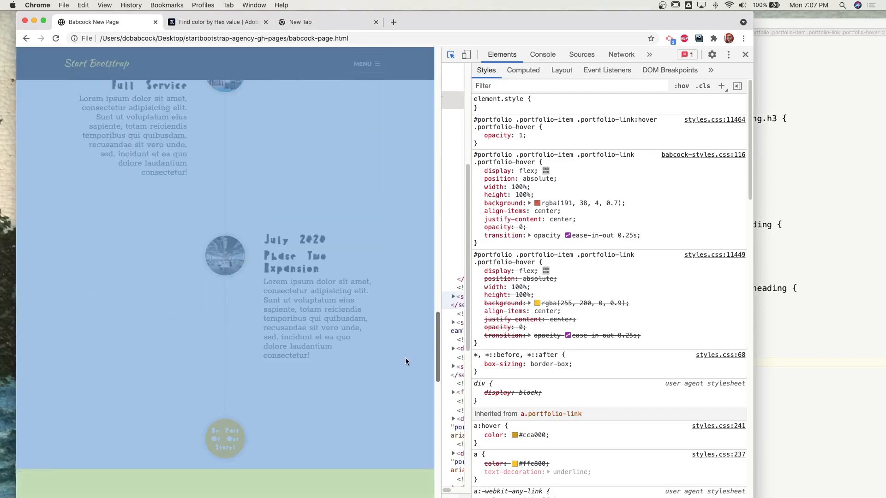
pyautogui.moveTo(225, 430)
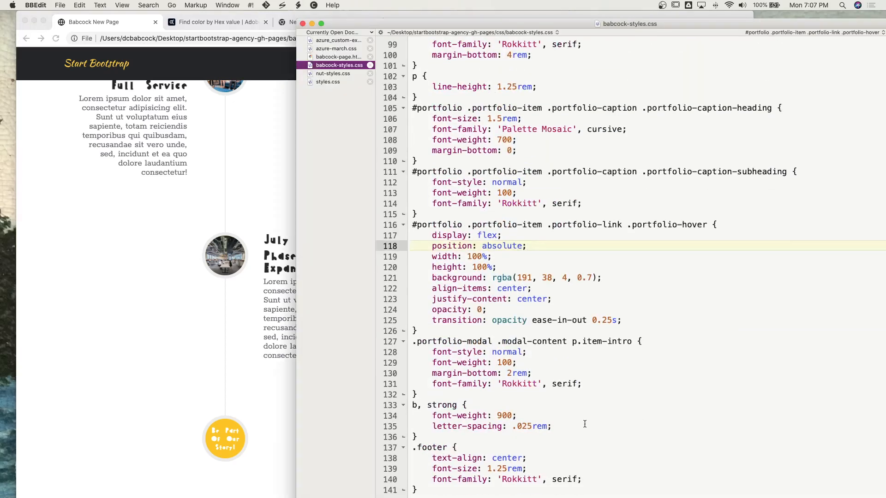
# Step: Add a .timeline > li .timeline-image rule with background-color #bf2604 copied from .btn-primary, and save
pyautogui.click(421, 437)
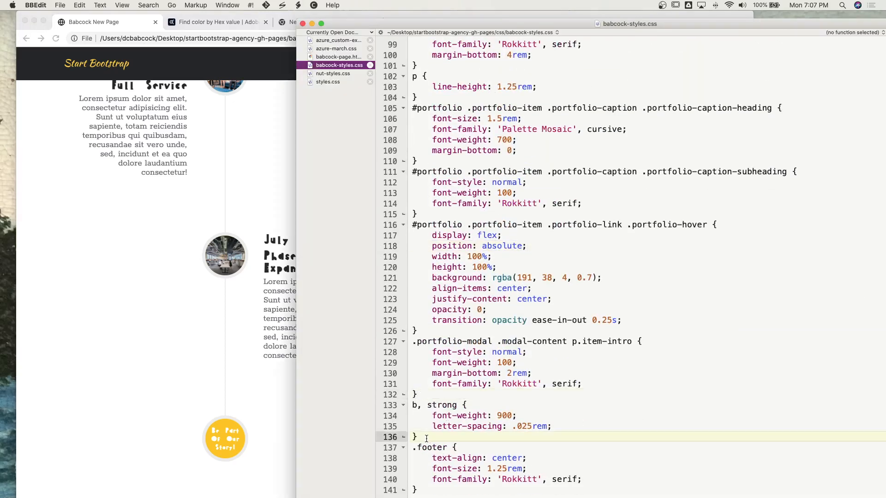
pyautogui.scroll(-3)
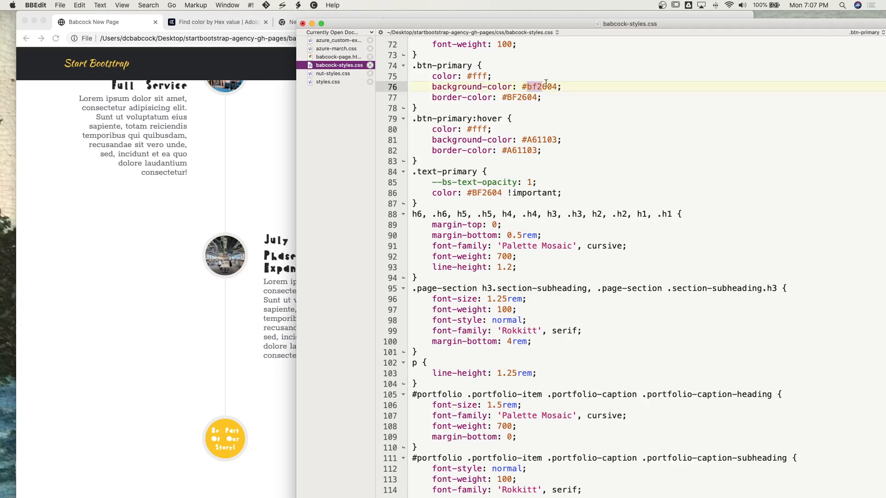
pyautogui.doubleClick(542, 87)
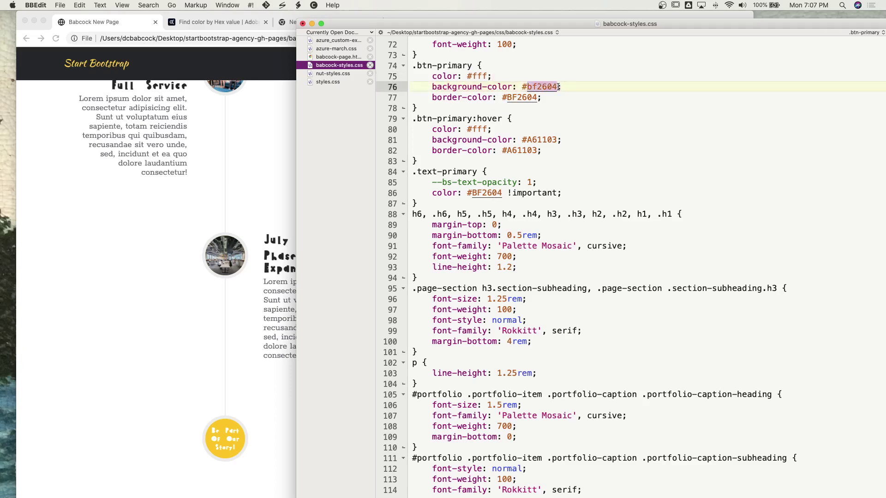
pyautogui.scroll(-3)
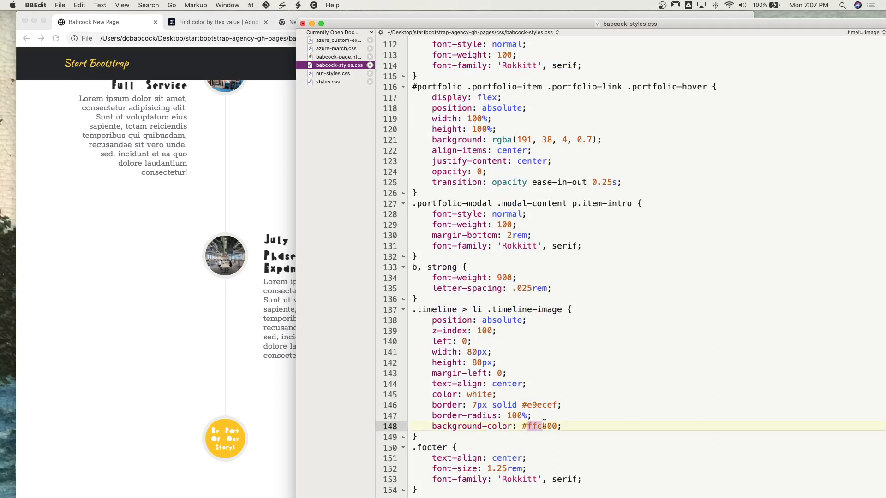
pyautogui.write('8')
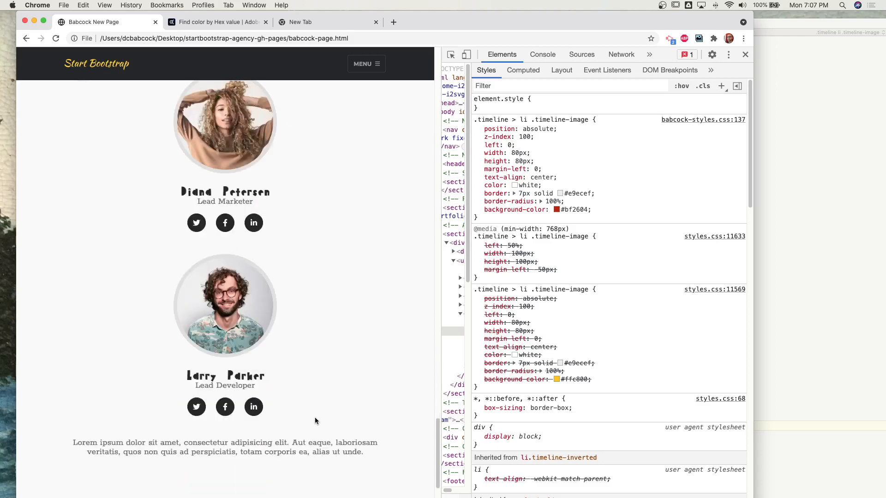
# Step: Review the .timeline-image Styles rules, reload the page, and return to BBEdit
pyautogui.scroll(-3)
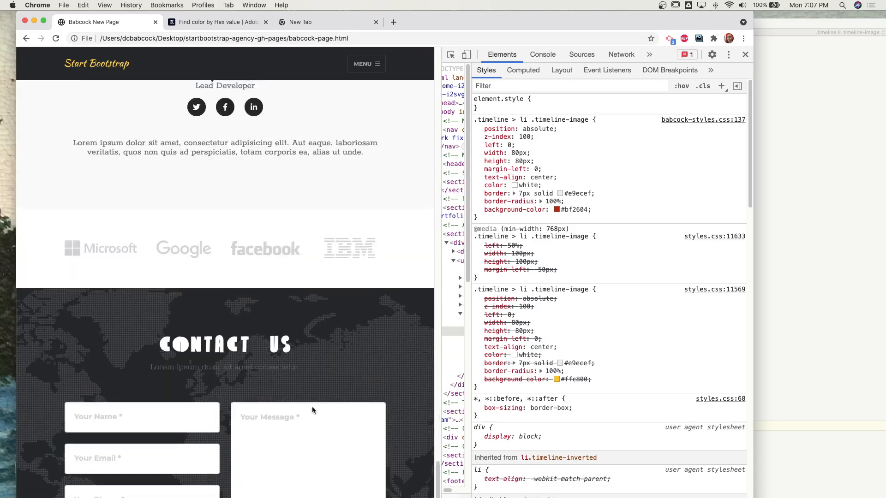
pyautogui.scroll(3)
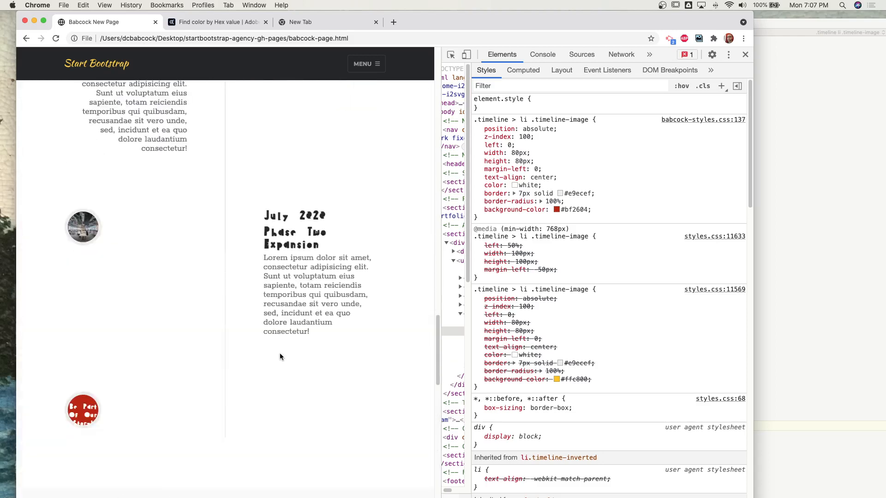
pyautogui.scroll(3)
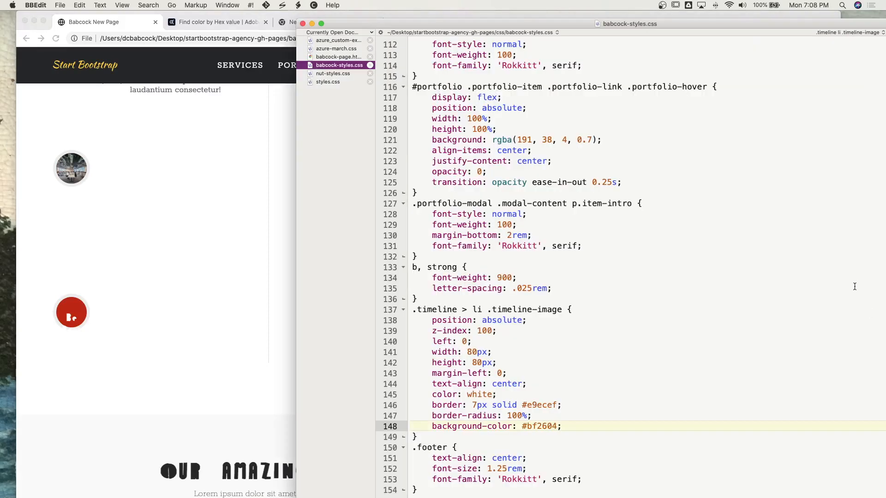
pyautogui.moveTo(473, 404)
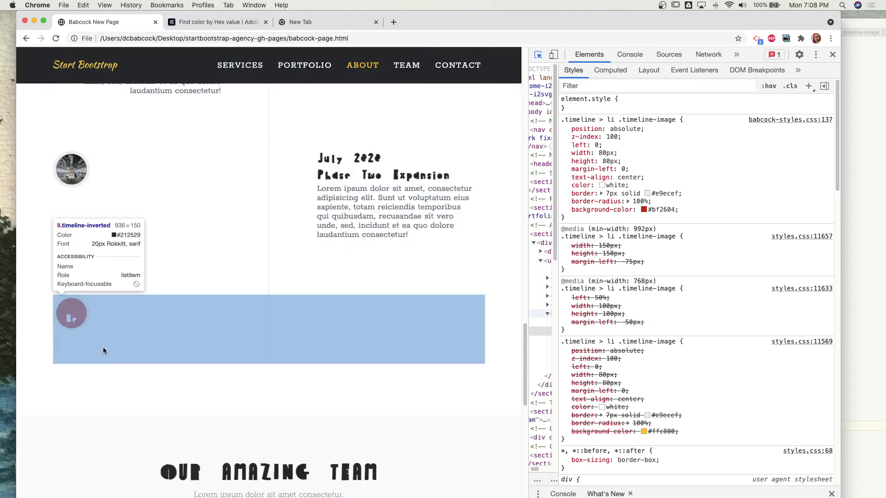
pyautogui.moveTo(71, 325)
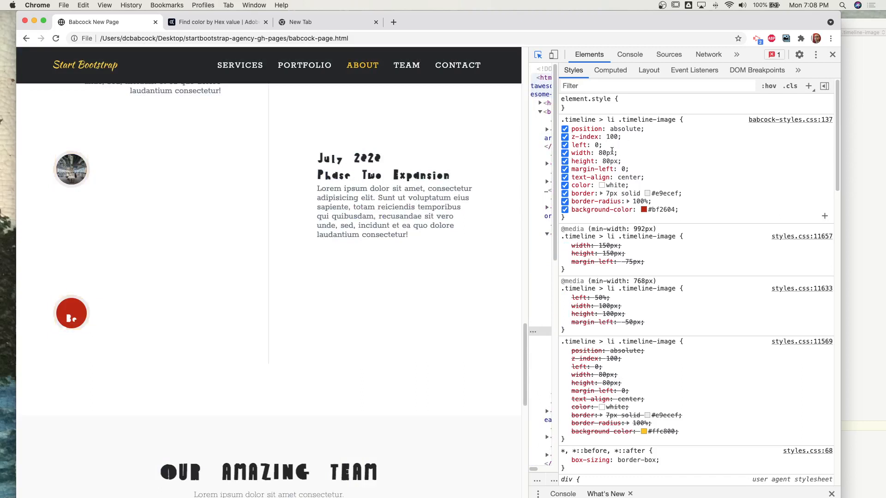
pyautogui.moveTo(618, 163)
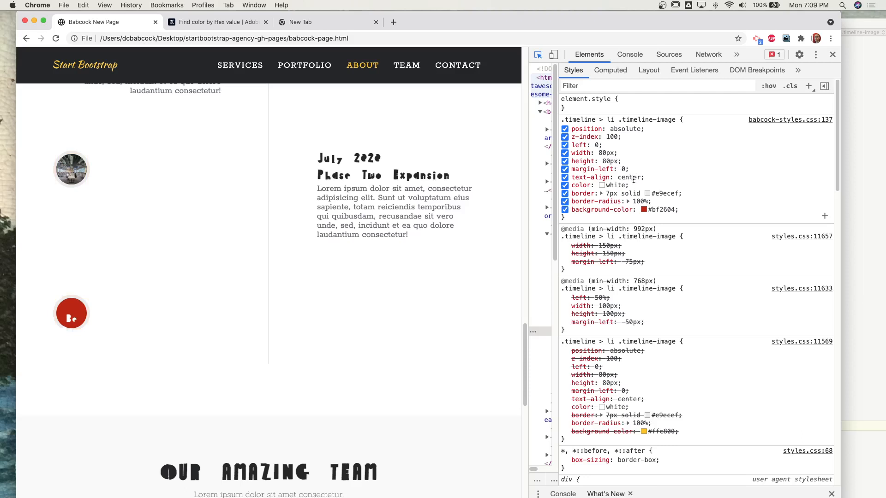
pyautogui.moveTo(639, 189)
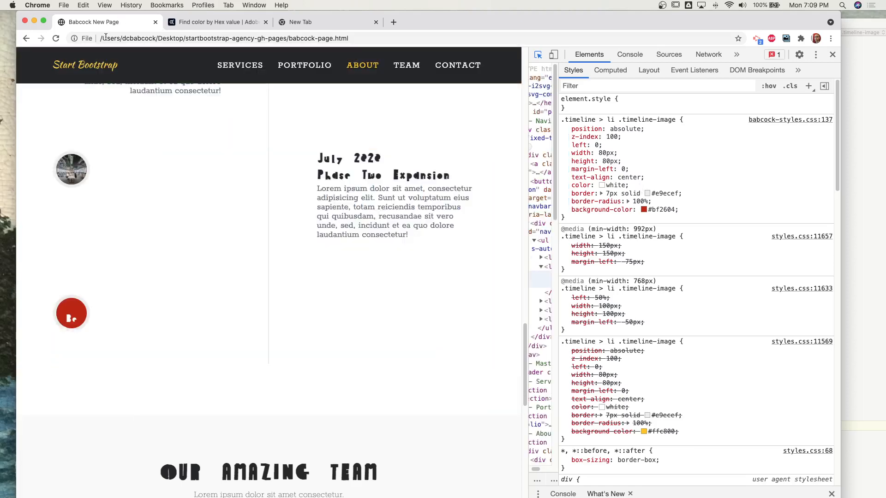
pyautogui.click(55, 39)
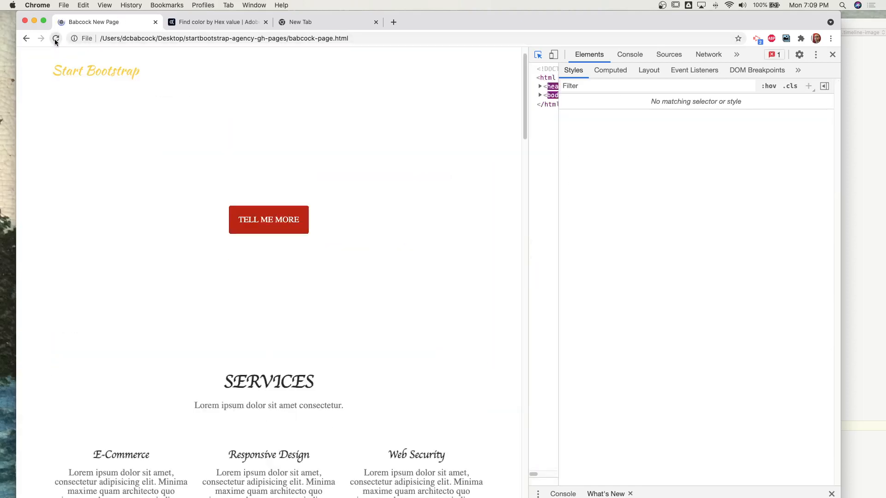
pyautogui.click(56, 39)
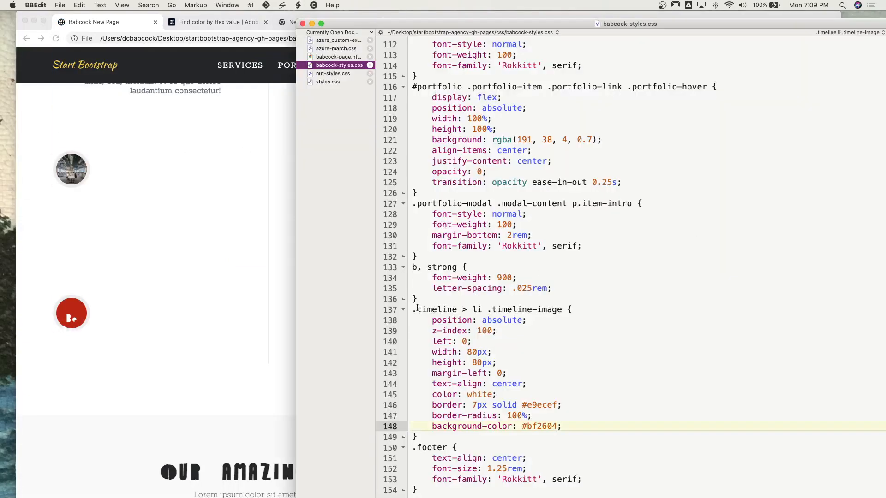
# Step: Wrap left, width, height and margin-left of .timeline-image in /* */ and save
pyautogui.write('/*')
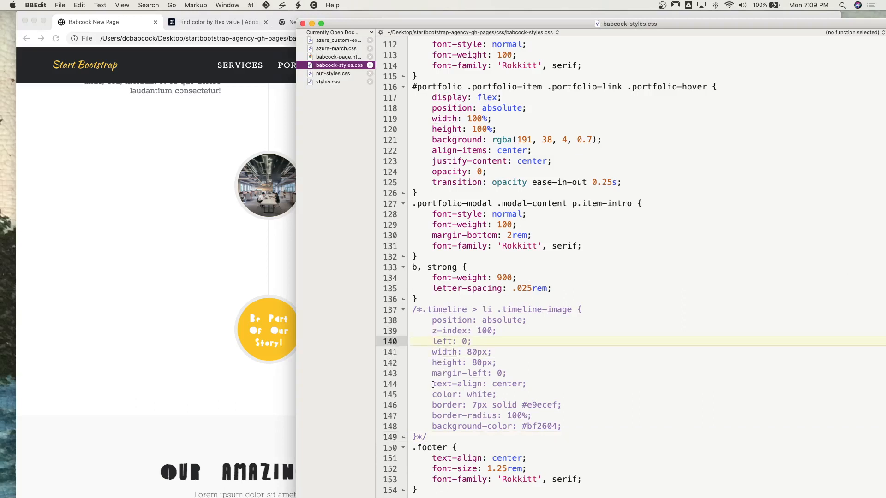
pyautogui.write('/*')
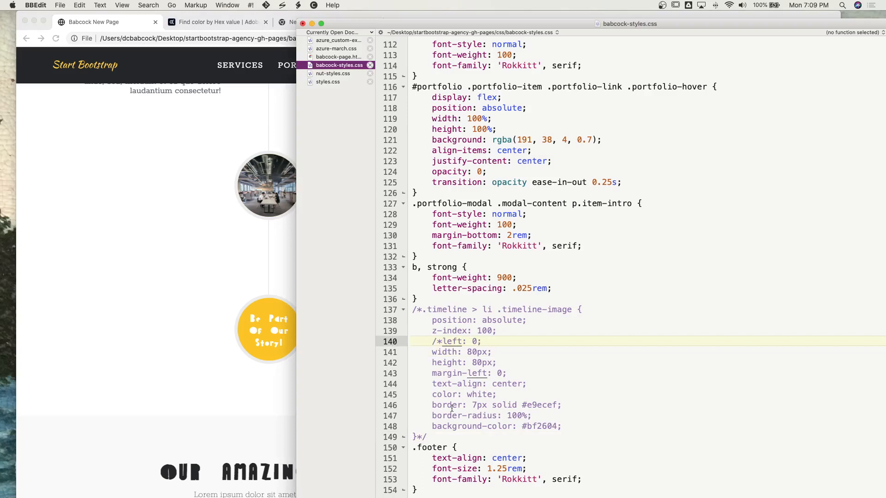
pyautogui.click(506, 373)
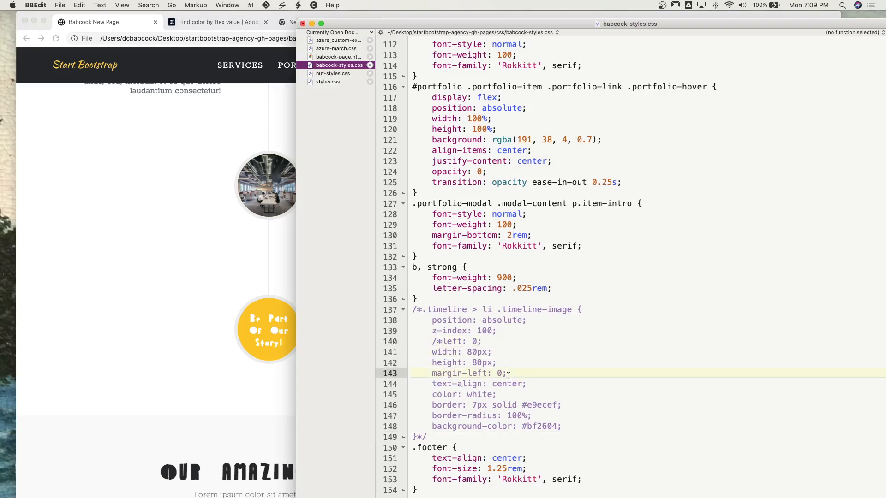
pyautogui.write('*/')
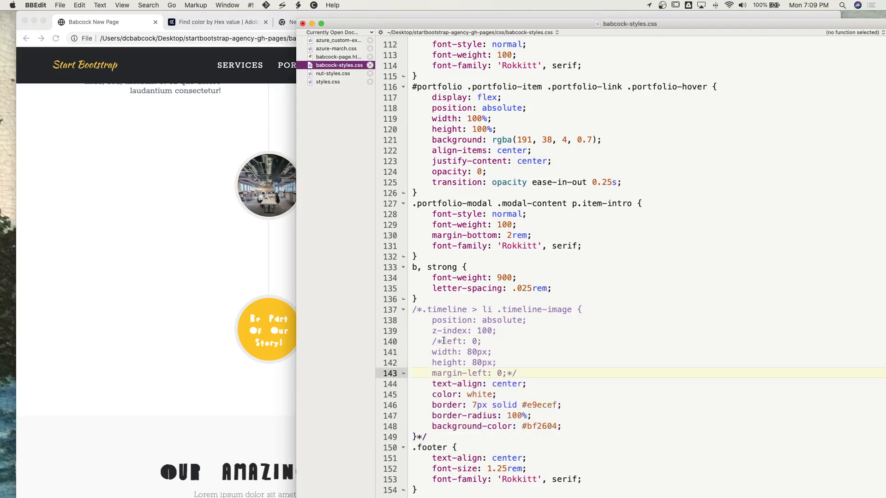
pyautogui.click(456, 342)
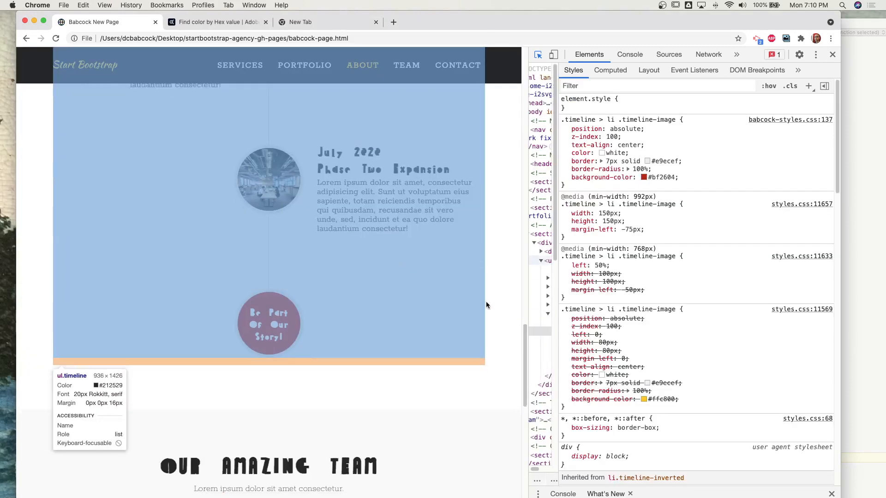
# Step: Scroll to Contact Us and inspect the Send Message div's inherited styles and :root variables
pyautogui.scroll(-3)
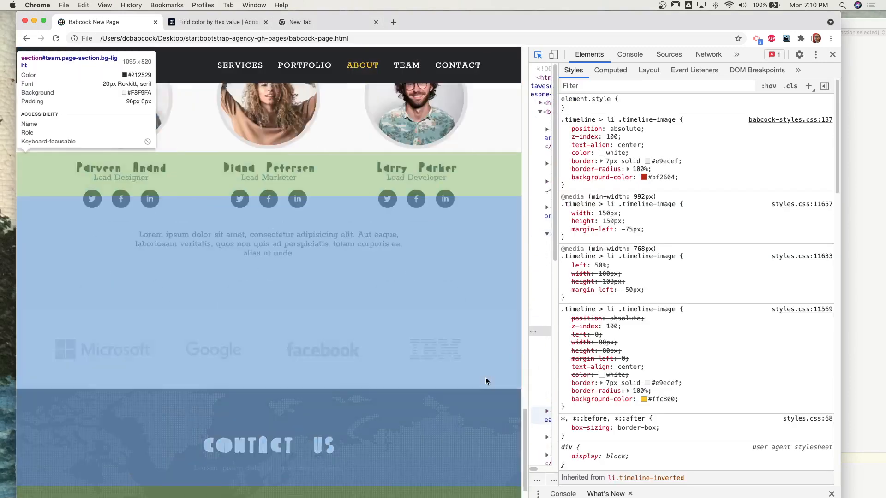
pyautogui.scroll(-3)
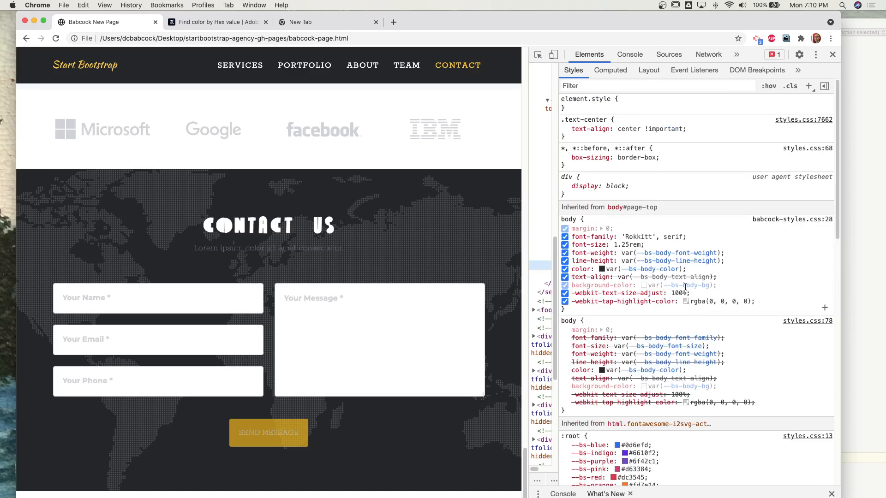
pyautogui.scroll(-3)
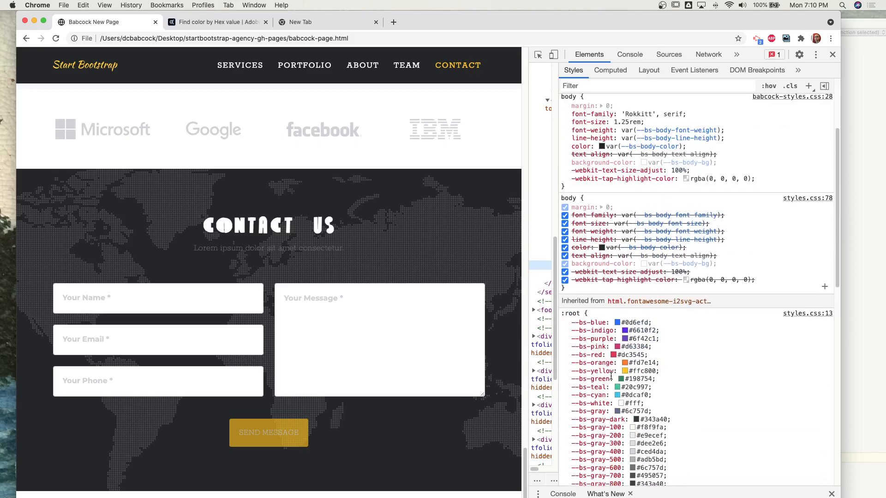
pyautogui.scroll(-3)
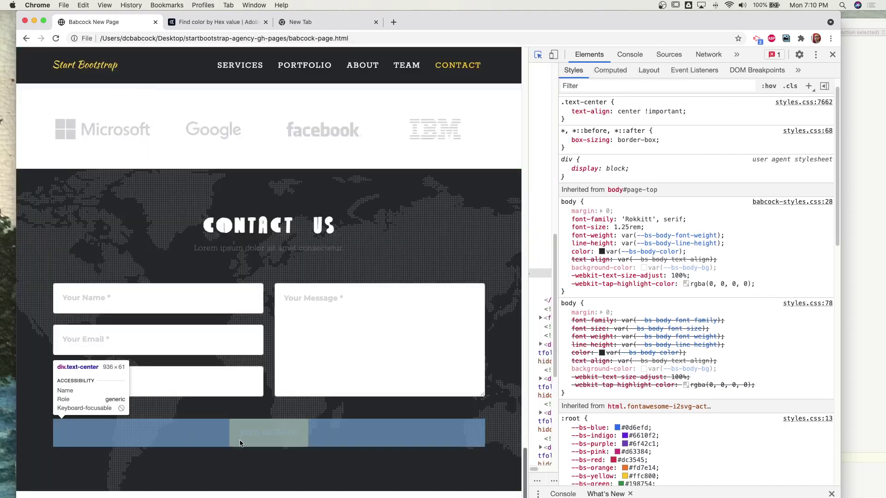
pyautogui.moveTo(265, 425)
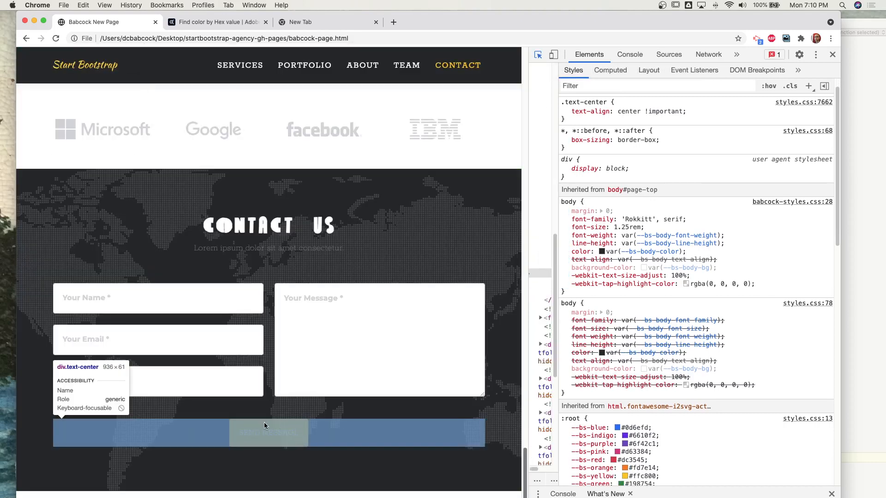
pyautogui.moveTo(308, 445)
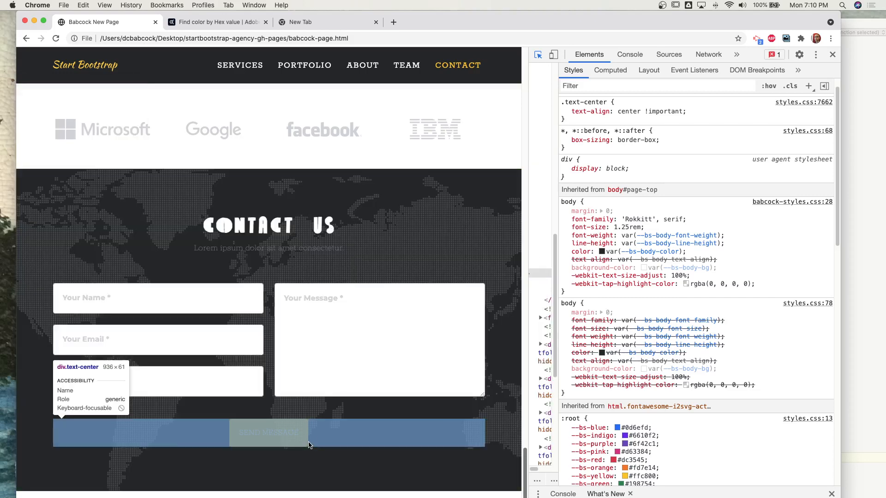
pyautogui.moveTo(236, 443)
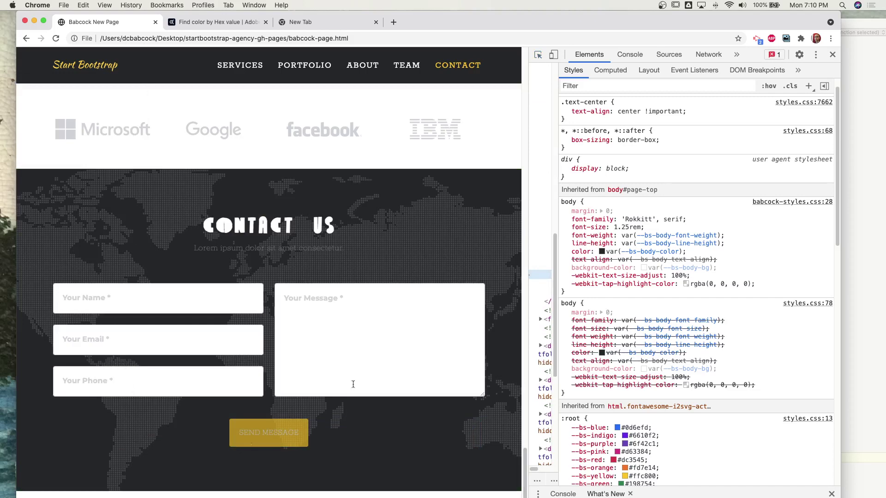
pyautogui.click(353, 311)
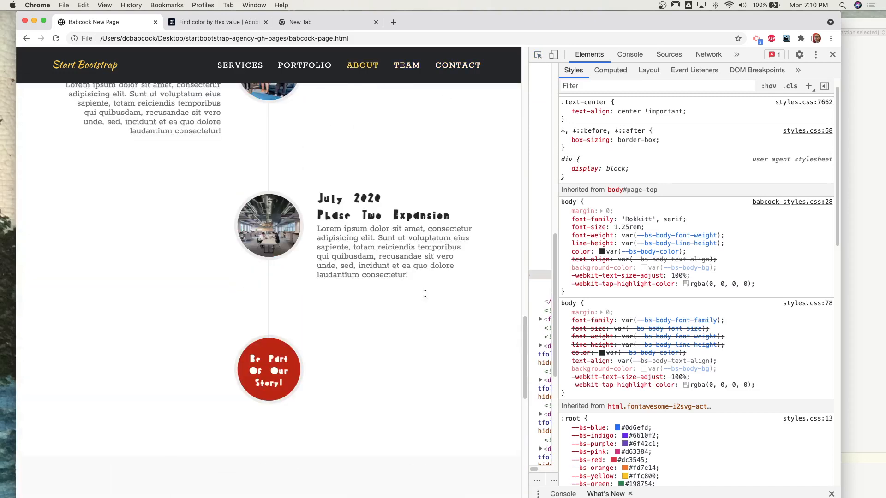
# Step: Scroll through the timeline, Portfolio, Services and hero sections to confirm the red restyling
pyautogui.click(305, 65)
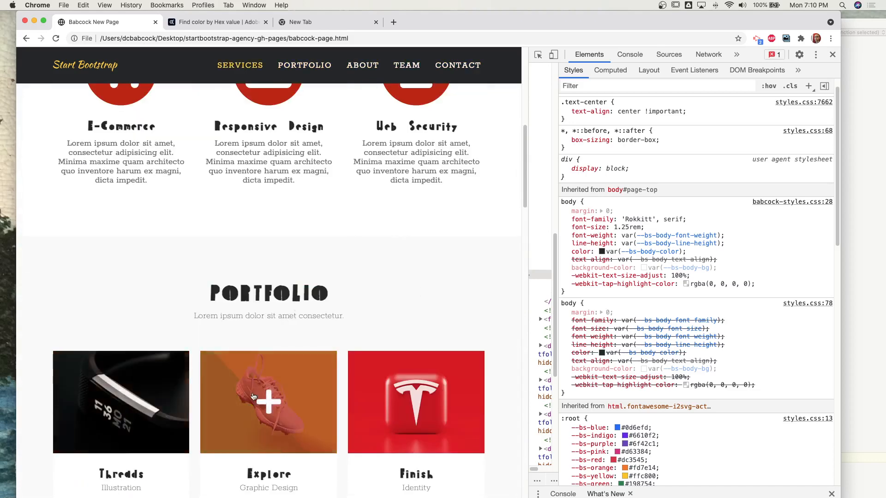
pyautogui.scroll(3)
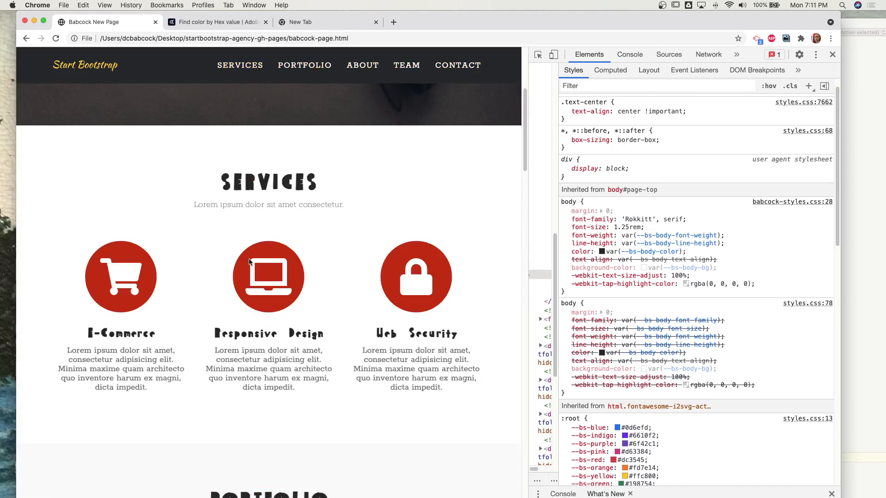
pyautogui.scroll(-3)
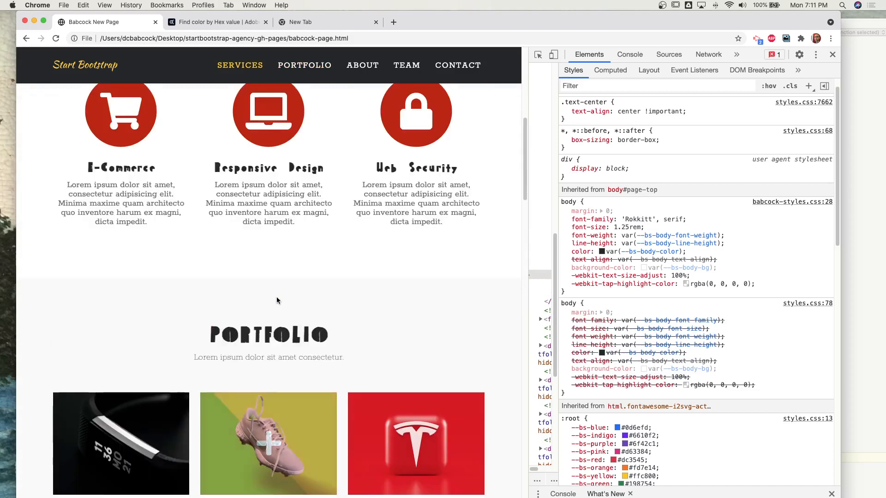
pyautogui.scroll(3)
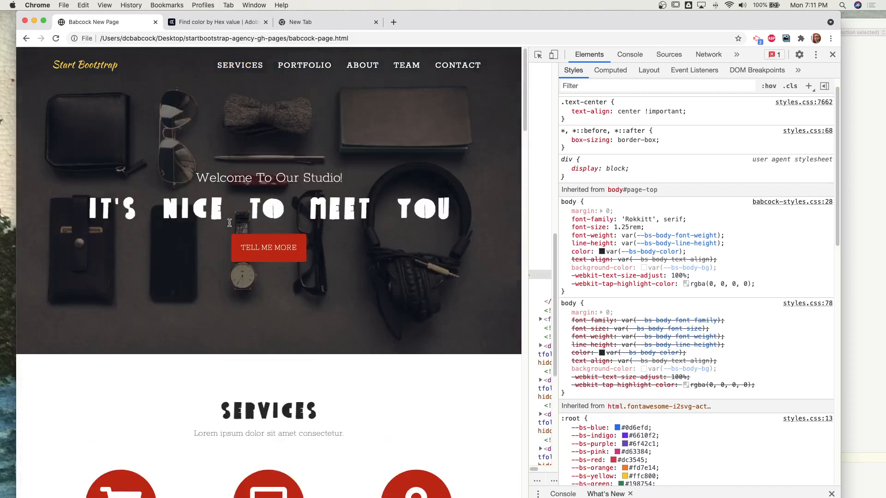
pyautogui.scroll(-3)
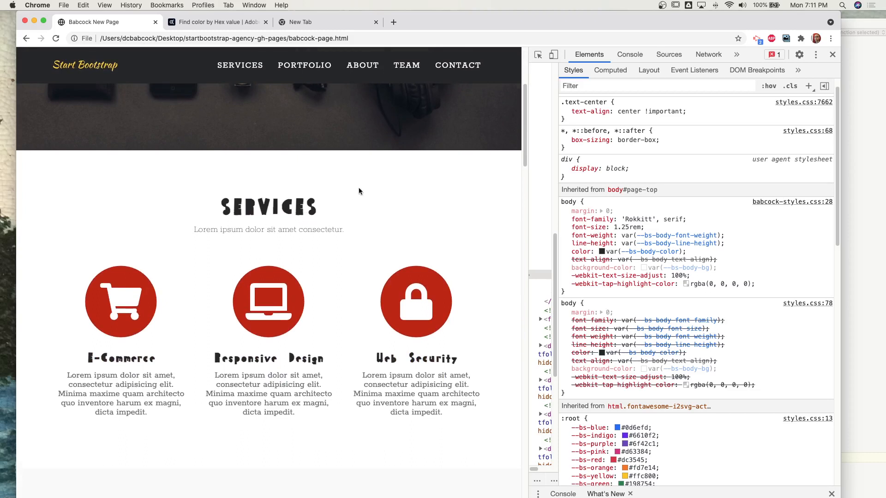
pyautogui.moveTo(39, 173)
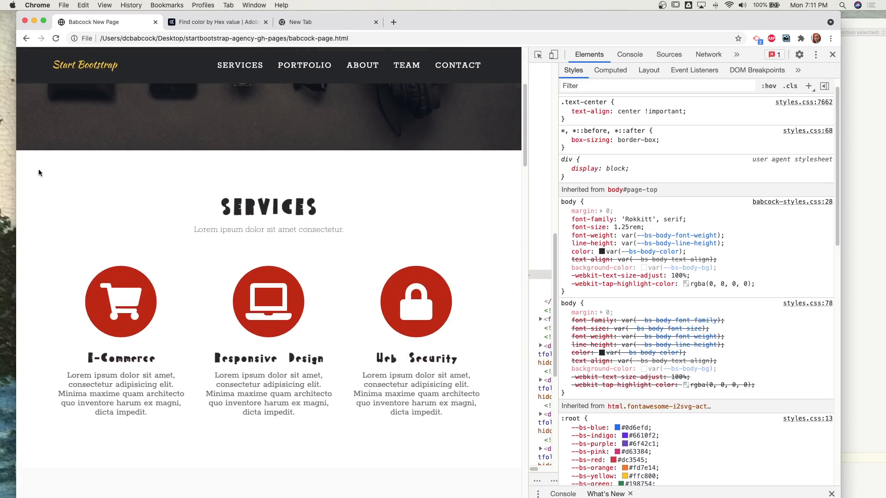